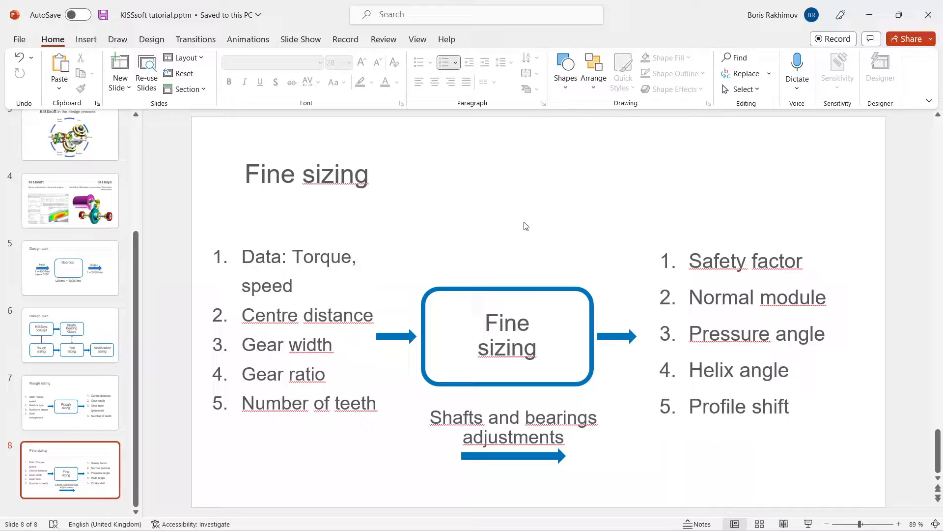
{"action": "mouse_move", "coordinate": [304, 237]}
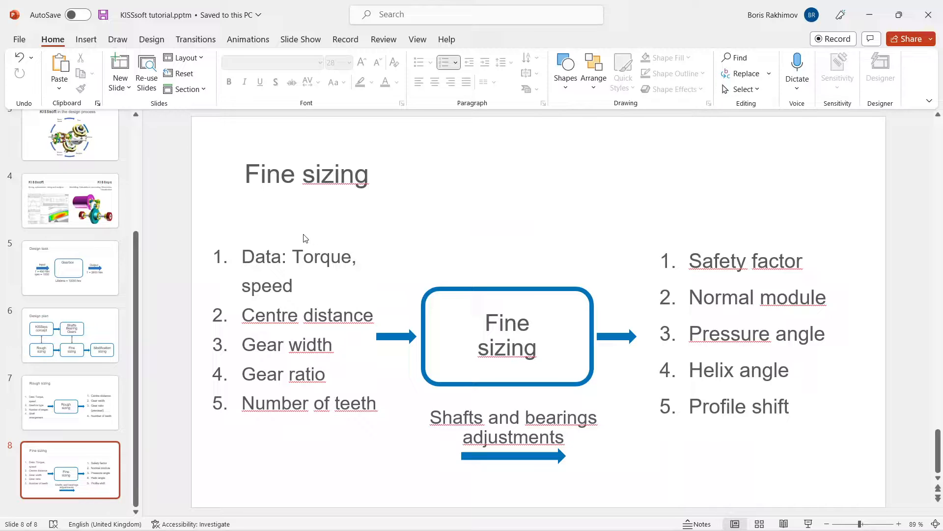
{"action": "mouse_move", "coordinate": [290, 246]}
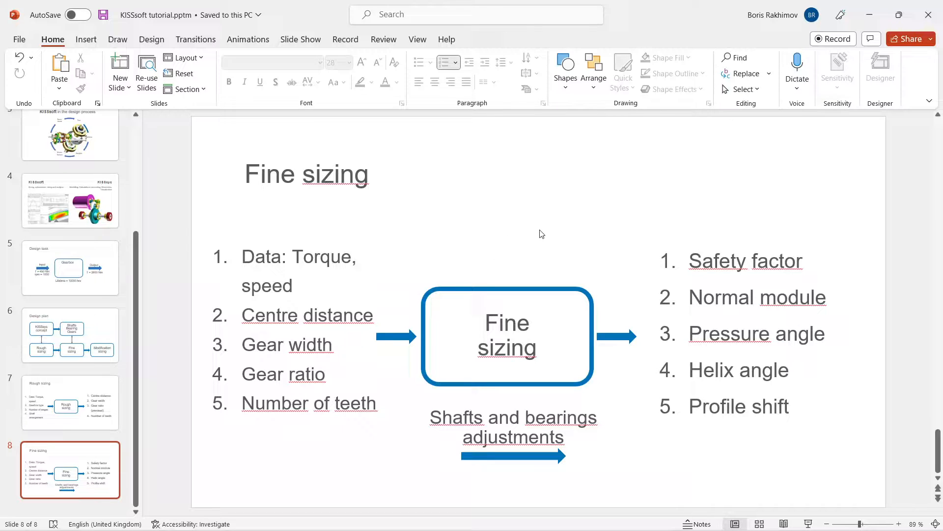
{"action": "mouse_move", "coordinate": [629, 219]}
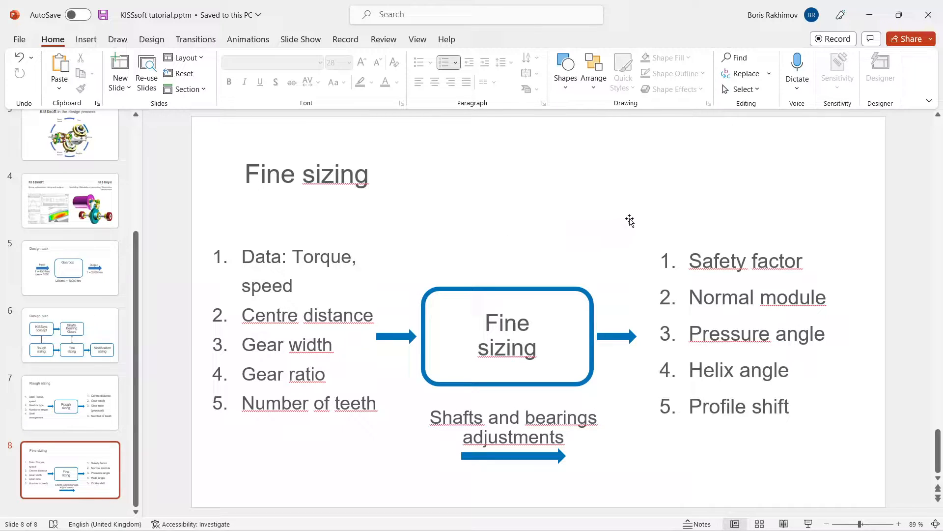
{"action": "mouse_move", "coordinate": [654, 220]}
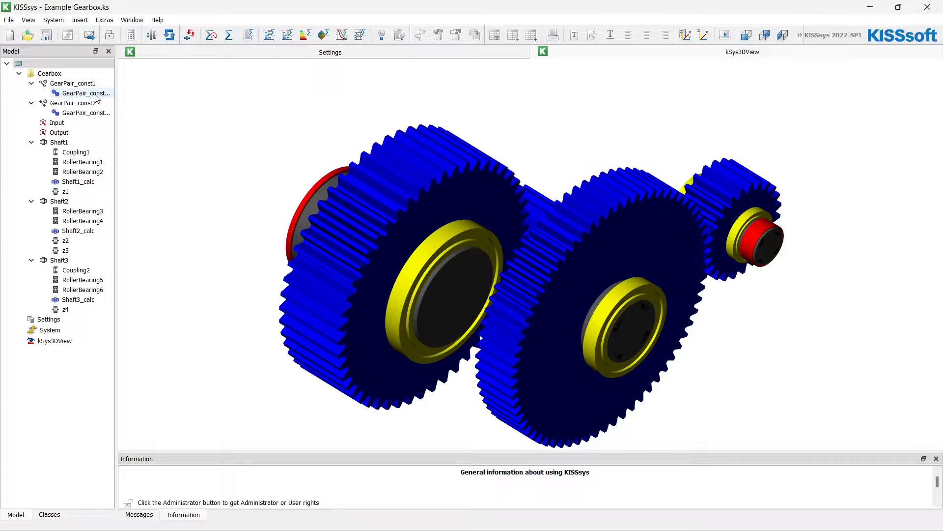
- Open GearPair_const1 in KISSsoft and bring up macrogeometry fine sizing
{"action": "left_click", "coordinate": [82, 94]}
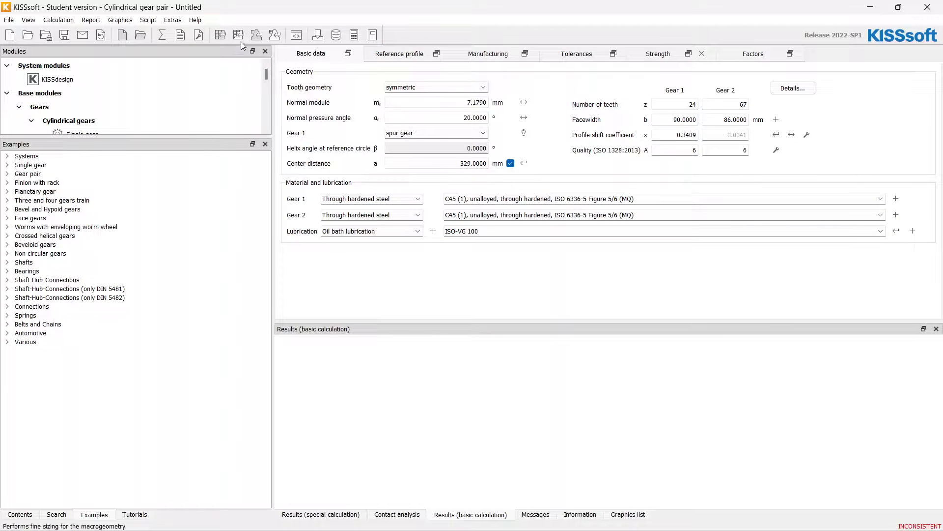
{"action": "left_click", "coordinate": [238, 34]}
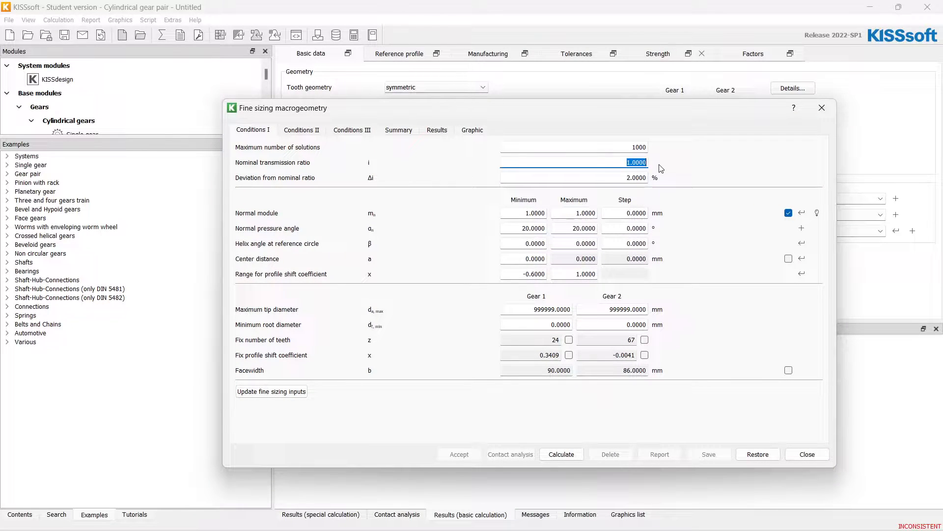
- Enter ratio 2.8, module 3–10 mm, helix up to 15°, centre distance 329 mm, and calculate
{"action": "type", "text": "2.8"}
{"action": "left_click", "coordinate": [574, 178]}
{"action": "type", "text": "1"}
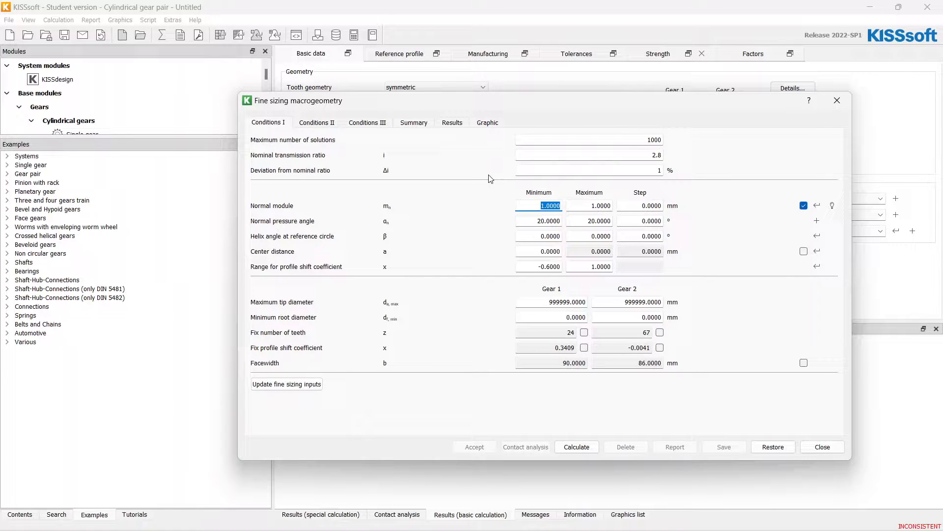
{"action": "type", "text": "3"}
{"action": "left_click", "coordinate": [588, 205]}
{"action": "type", "text": "10.0000"}
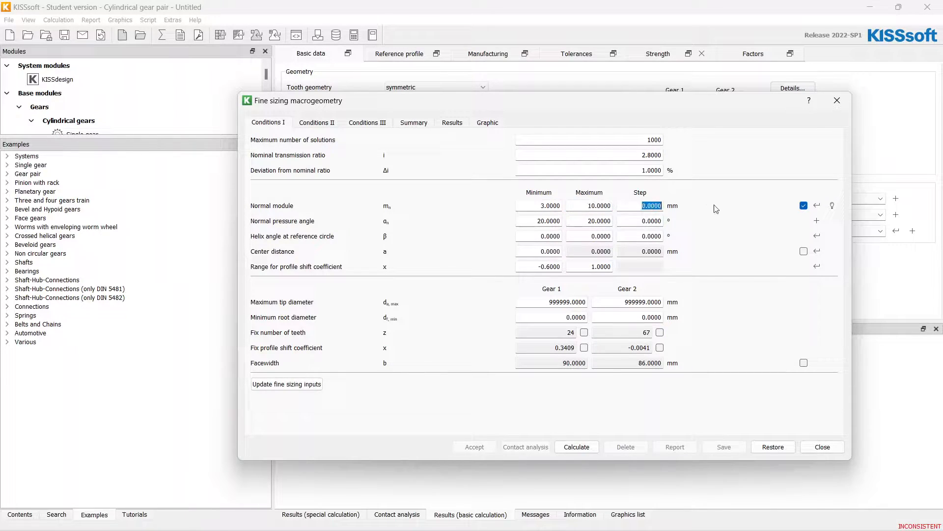
{"action": "type", "text": "1"}
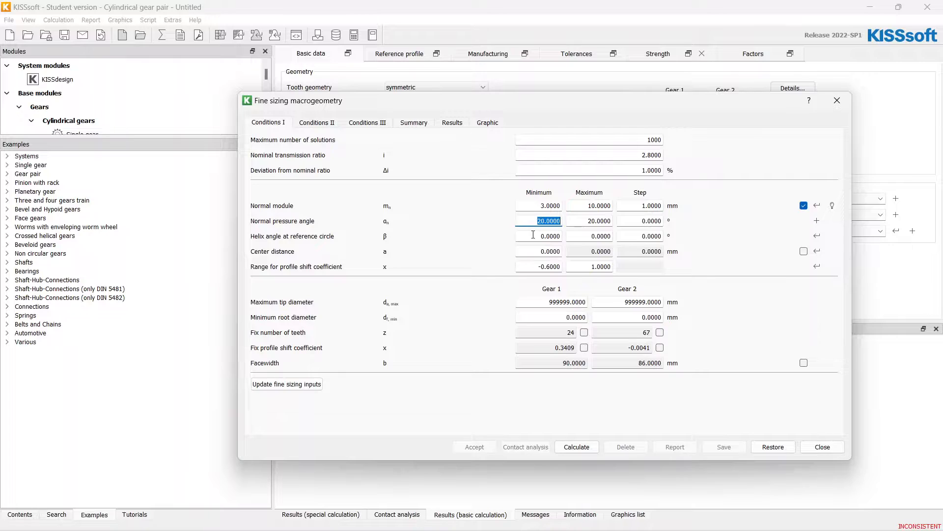
{"action": "left_click", "coordinate": [539, 235]}
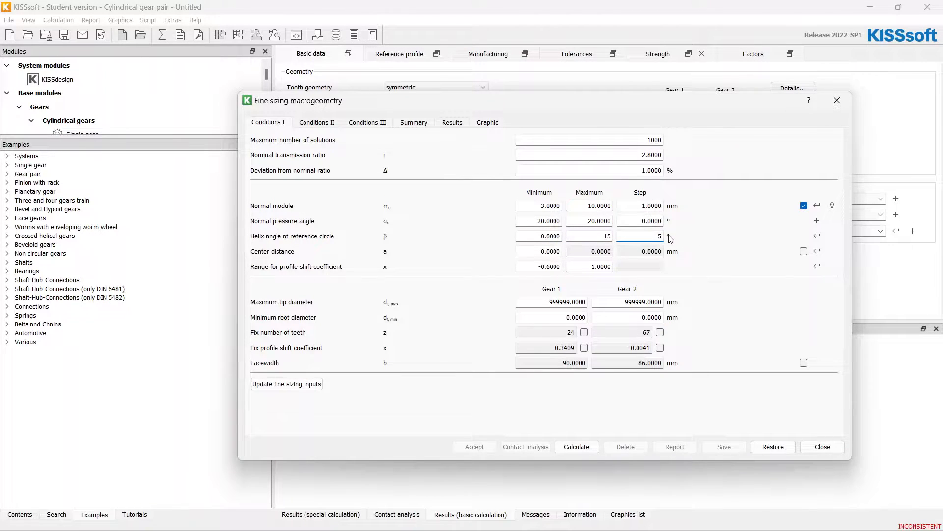
{"action": "mouse_move", "coordinate": [499, 108]}
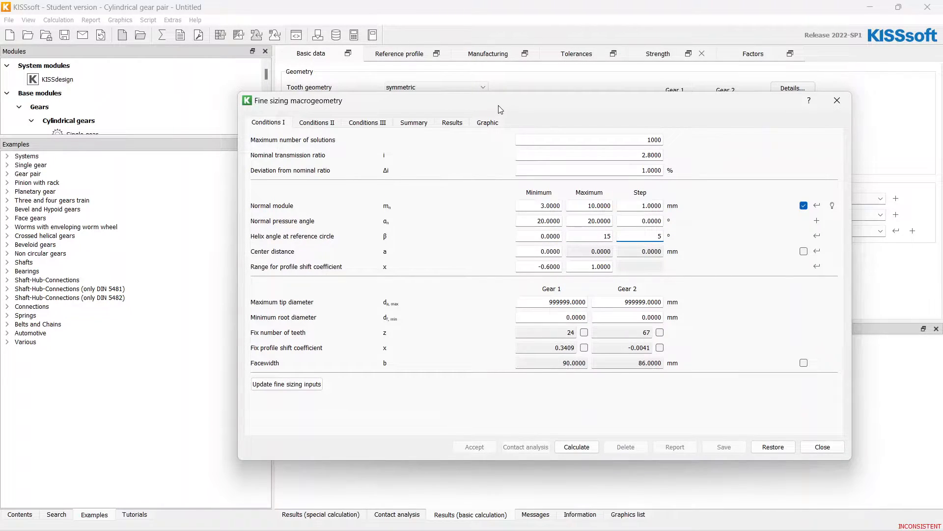
{"action": "left_click_drag", "start_coordinate": [499, 100], "coordinate": [499, 109]}
{"action": "type", "text": "329"}
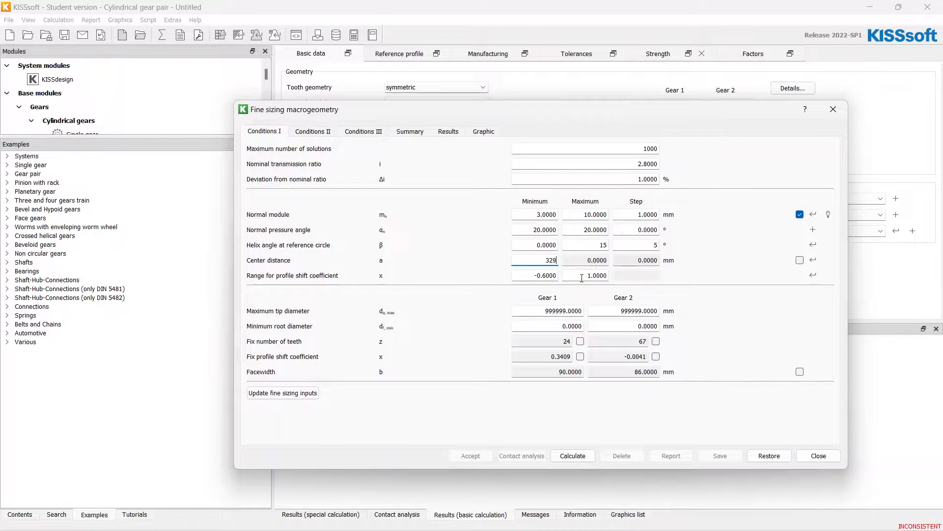
{"action": "mouse_move", "coordinate": [370, 141]}
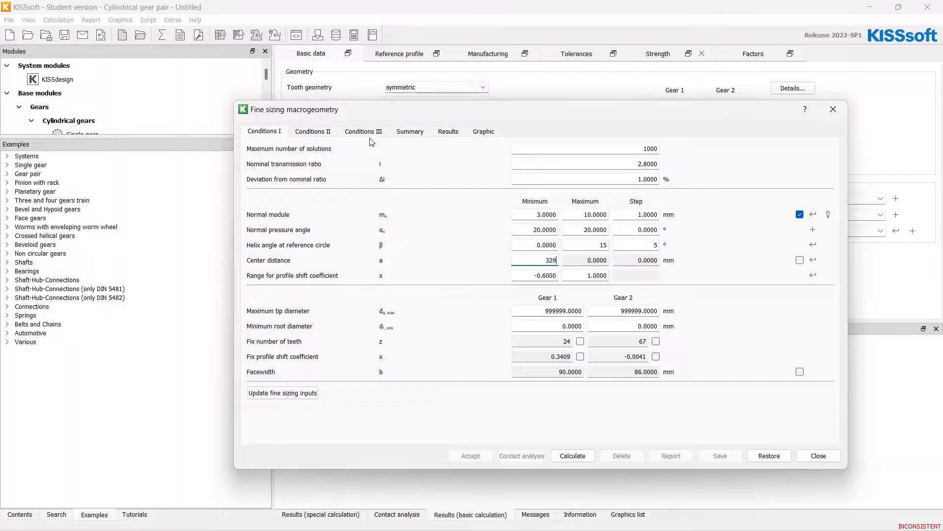
{"action": "left_click", "coordinate": [363, 132]}
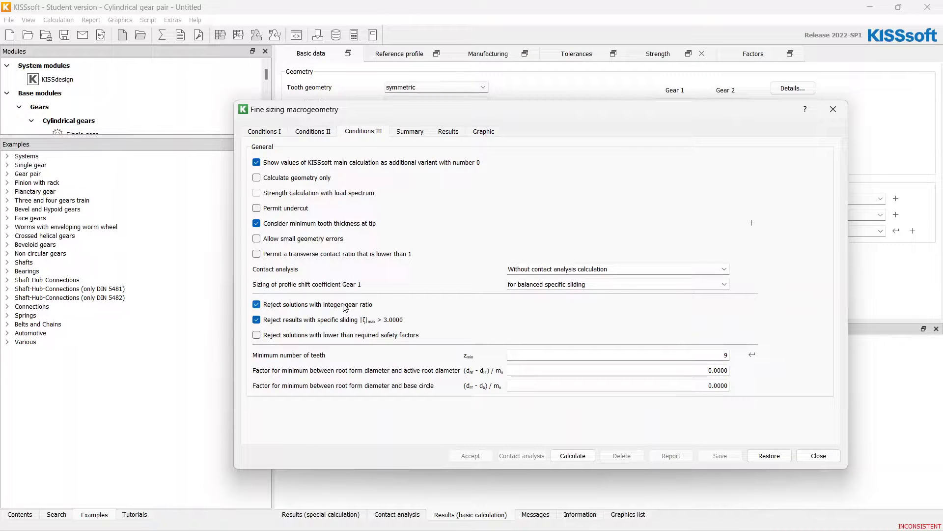
{"action": "mouse_move", "coordinate": [554, 438]}
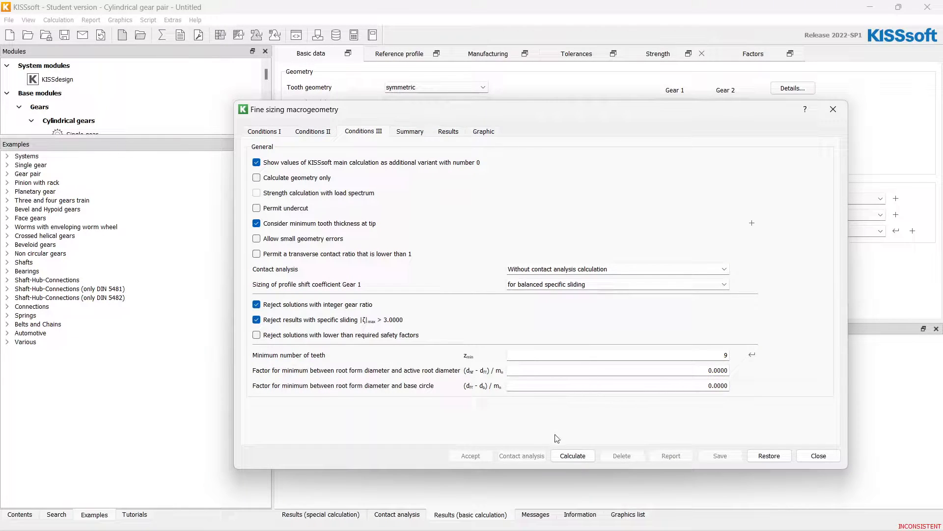
{"action": "left_click", "coordinate": [571, 456]}
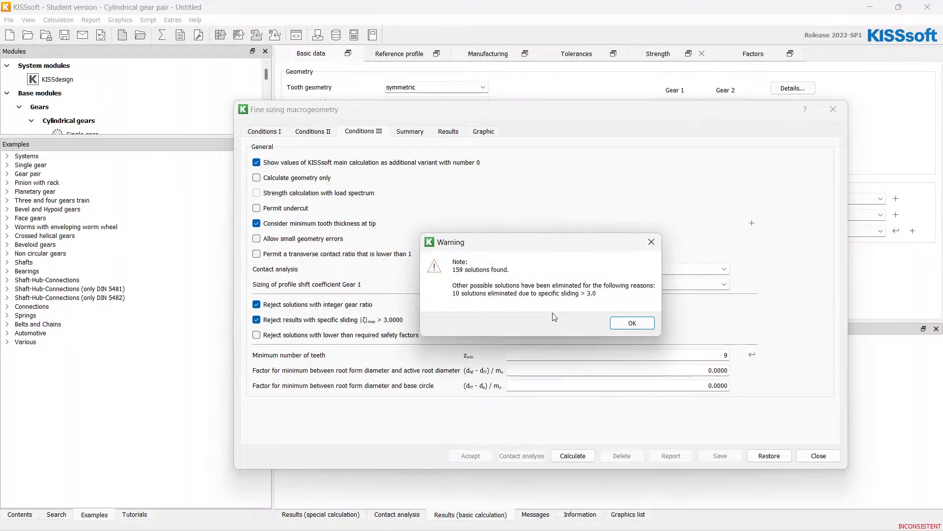
- Dismiss the notice and scroll through the 159 solutions in the Results table
{"action": "left_click", "coordinate": [632, 323]}
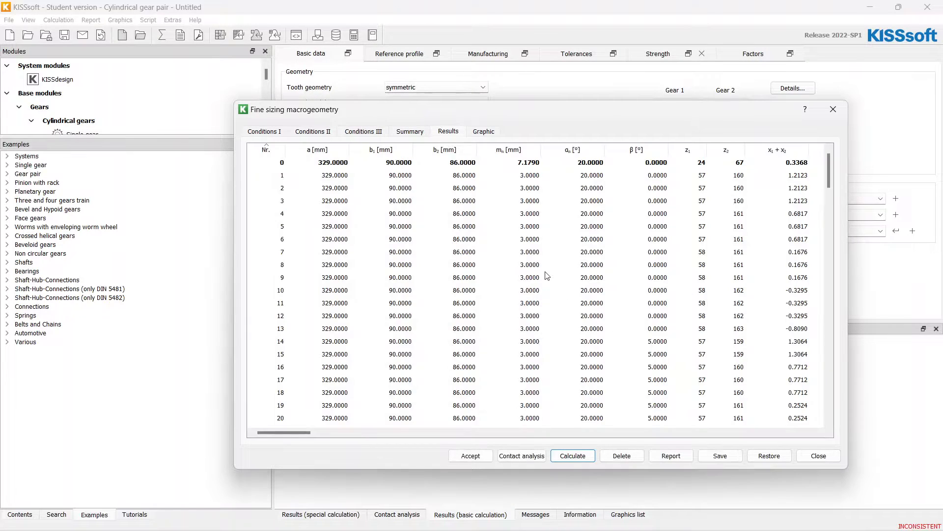
{"action": "mouse_move", "coordinate": [541, 269]}
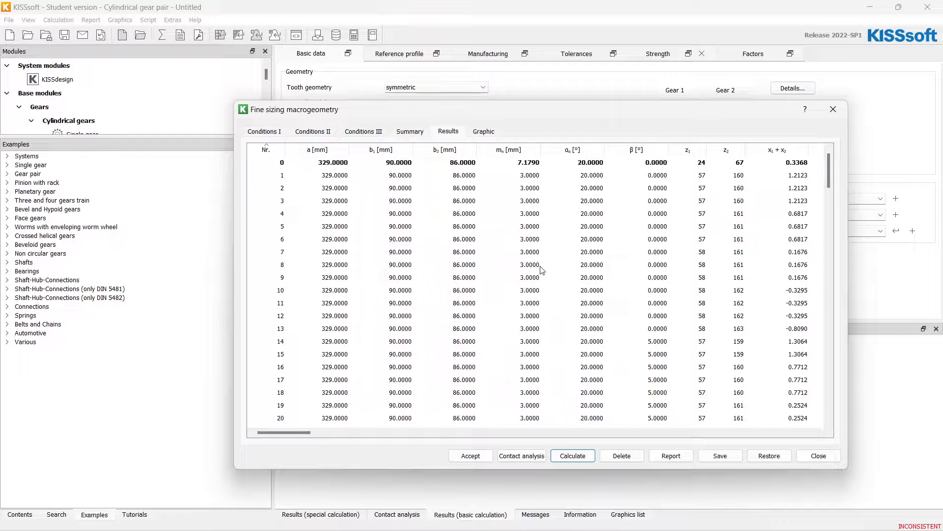
{"action": "mouse_move", "coordinate": [498, 180]}
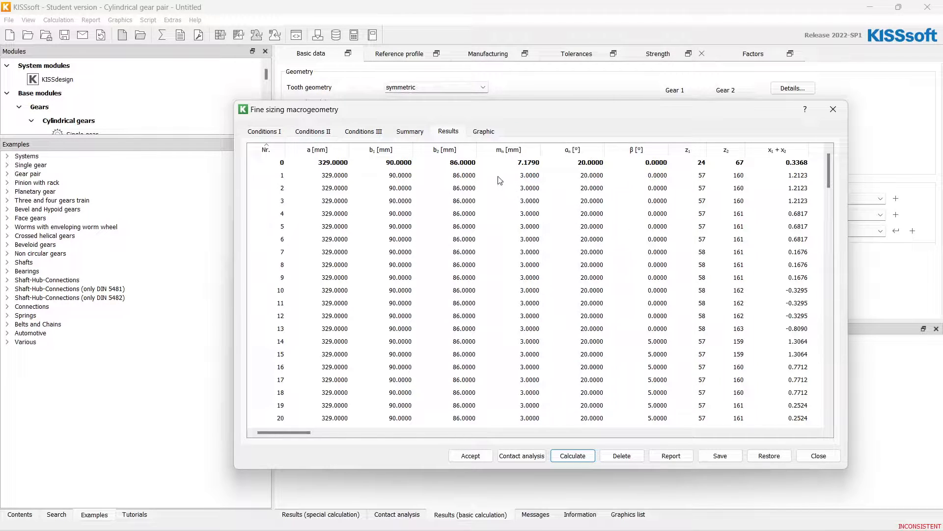
{"action": "scroll", "scroll_direction": "down", "scroll_amount": 3}
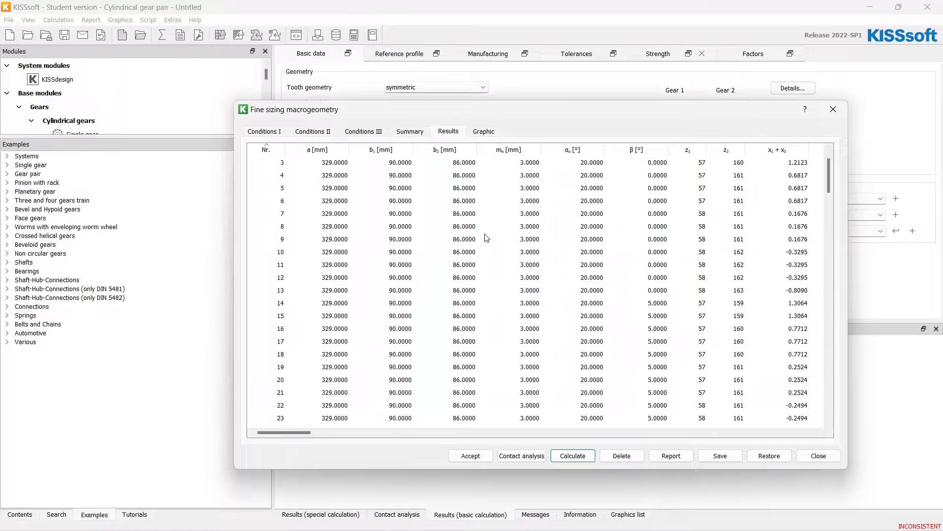
{"action": "scroll", "scroll_direction": "down", "scroll_amount": 3}
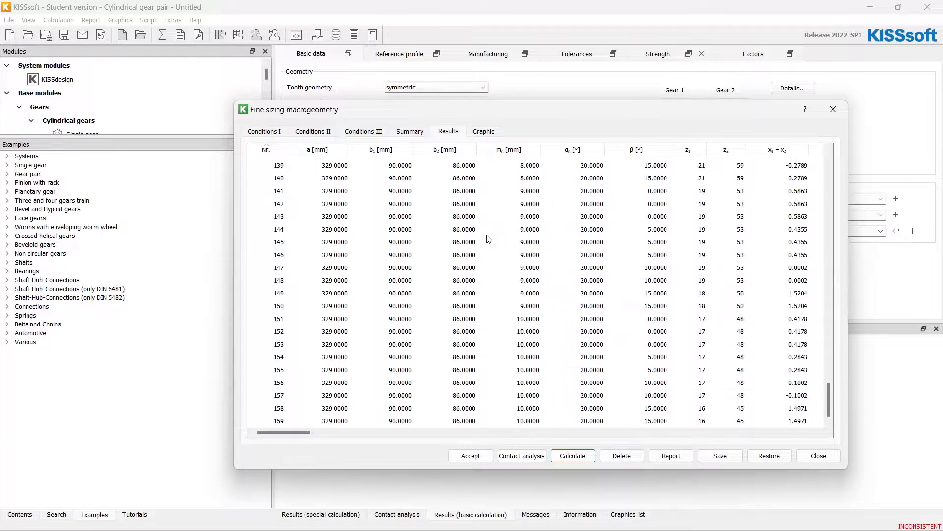
{"action": "scroll", "scroll_direction": "up", "scroll_amount": 3}
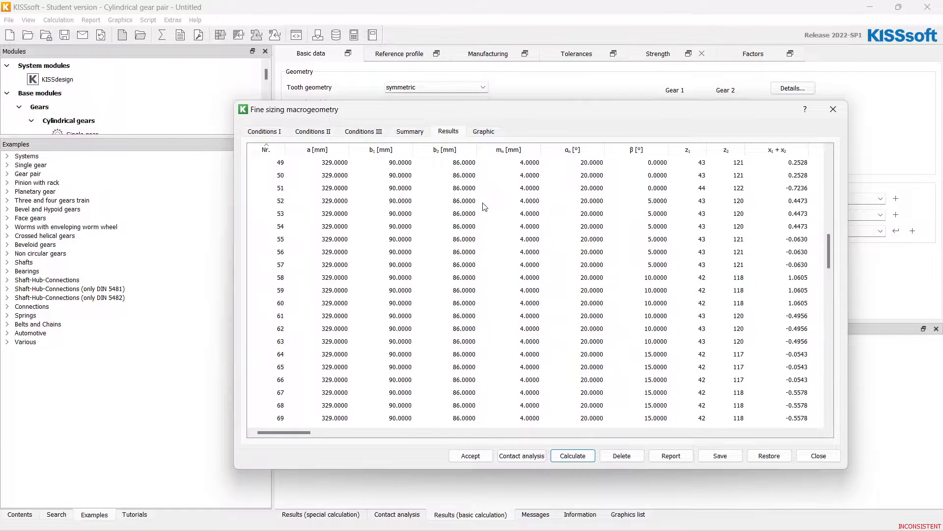
{"action": "scroll", "scroll_direction": "up", "scroll_amount": 3}
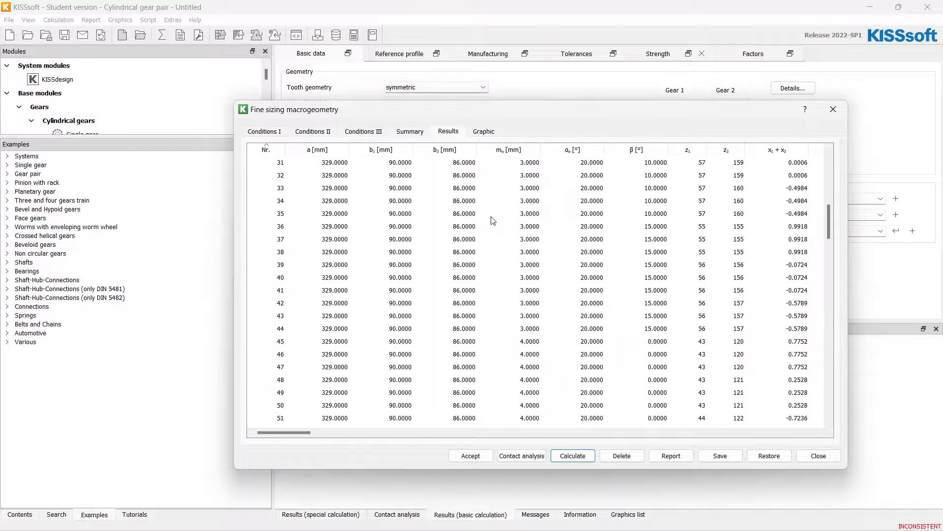
- Graph minimum root safety horizontally, minimum flank safety vertically, colour scale helix angle
{"action": "left_click", "coordinate": [483, 131]}
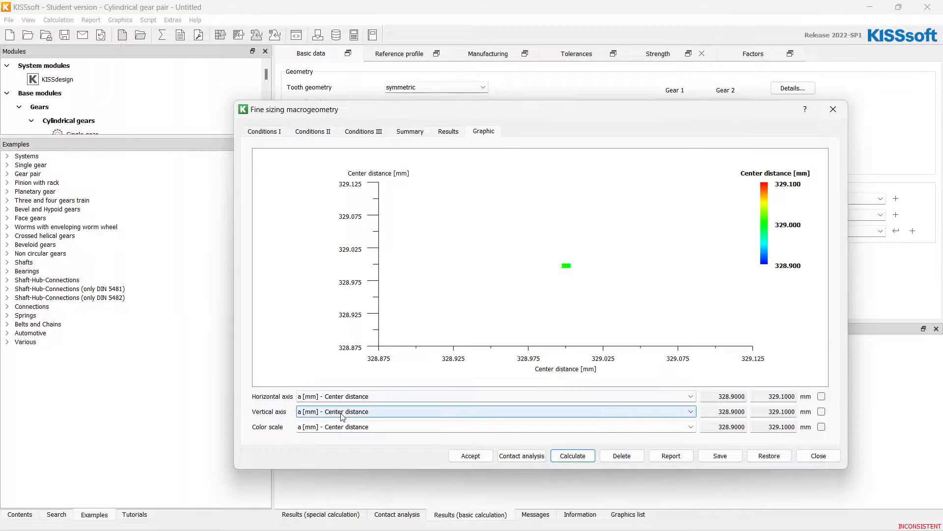
{"action": "left_click", "coordinate": [690, 396]}
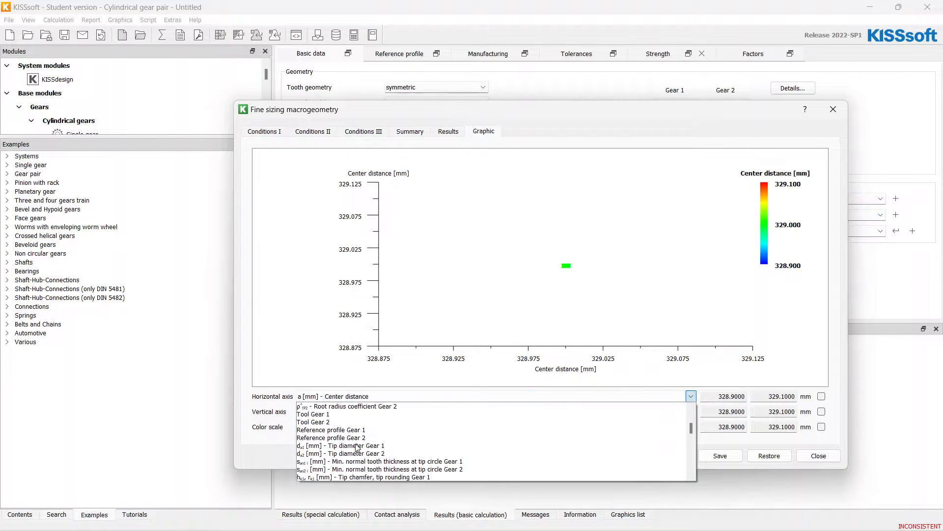
{"action": "scroll", "scroll_direction": "down", "scroll_amount": 3}
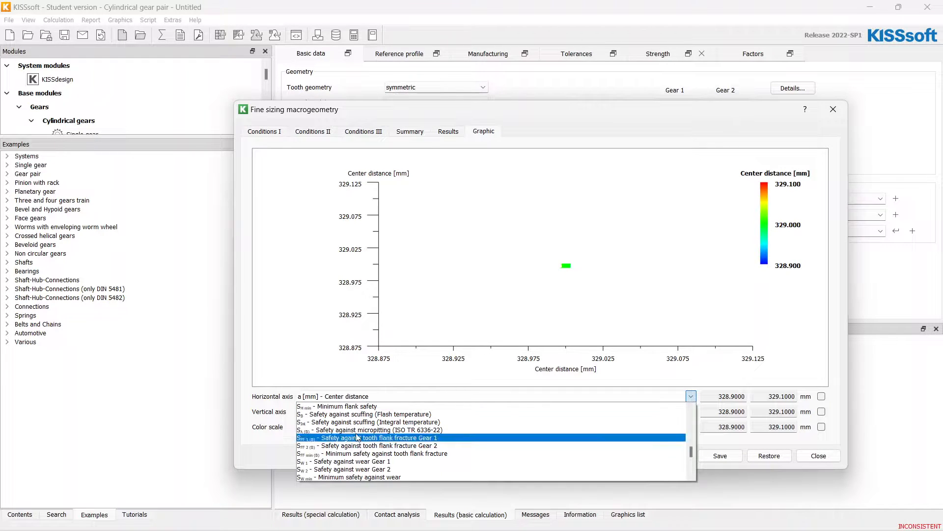
{"action": "mouse_move", "coordinate": [355, 406]}
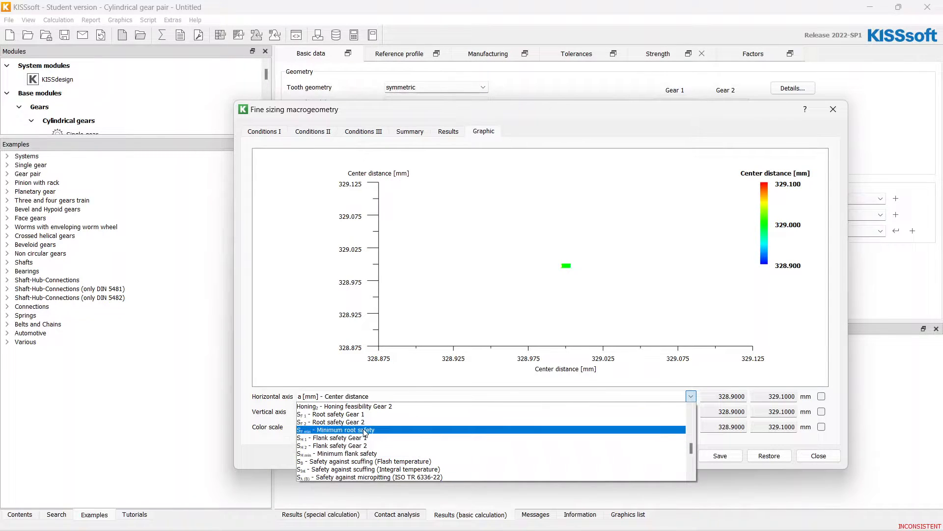
{"action": "left_click", "coordinate": [335, 430]}
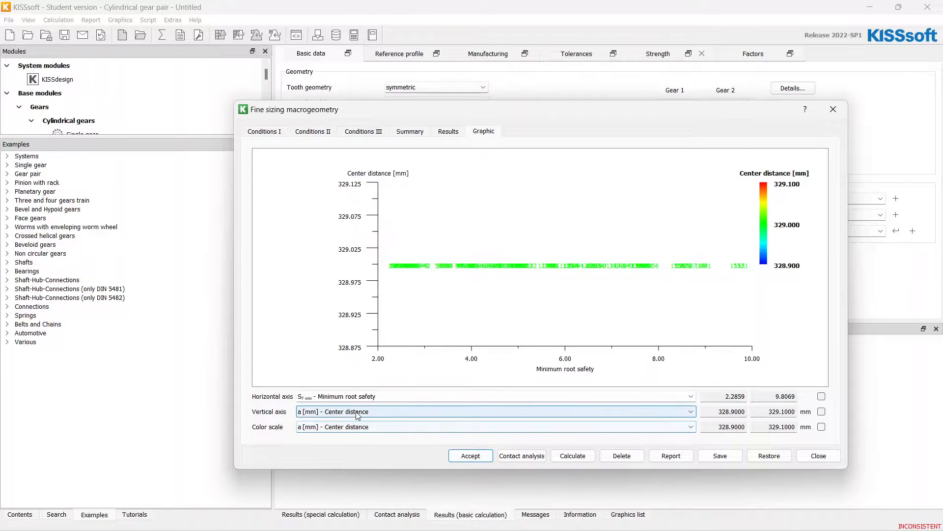
{"action": "left_click", "coordinate": [691, 411]}
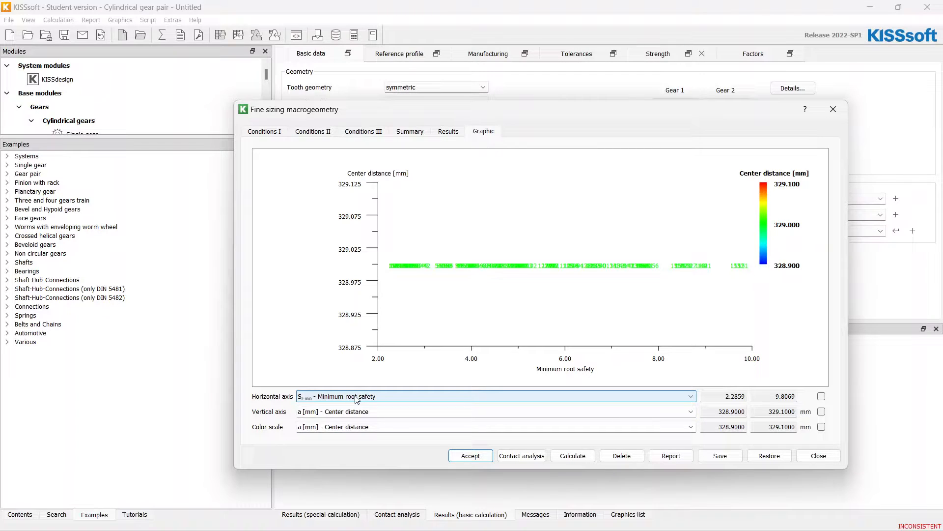
{"action": "left_click", "coordinate": [689, 410]}
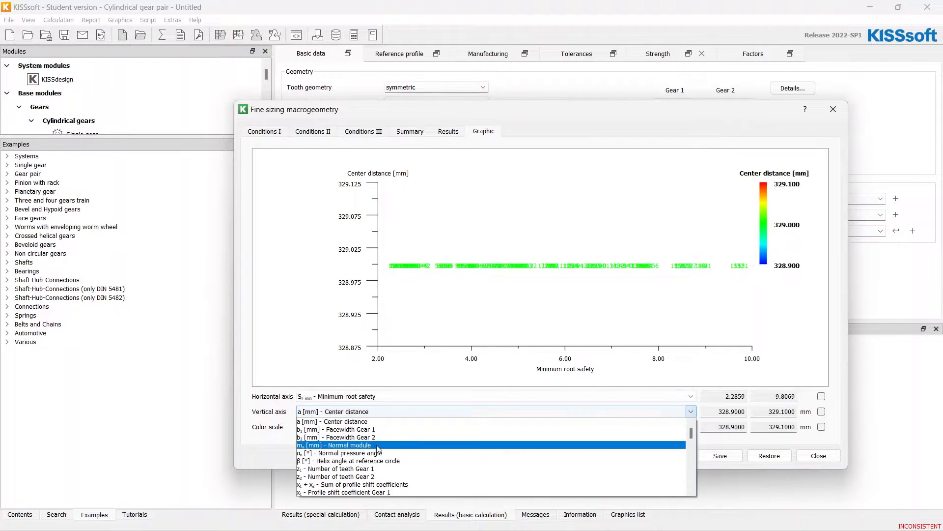
{"action": "scroll", "scroll_direction": "down", "scroll_amount": 3}
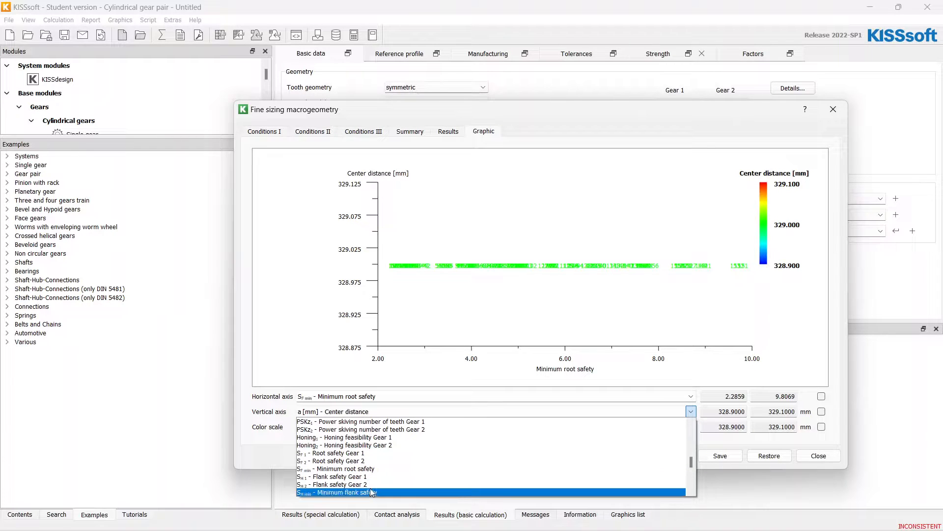
{"action": "left_click", "coordinate": [337, 492]}
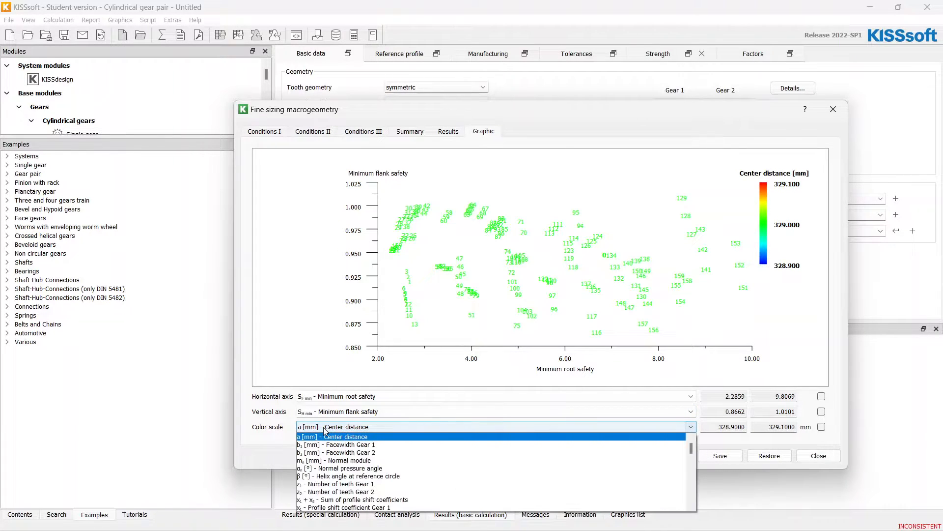
{"action": "scroll", "scroll_direction": "down", "scroll_amount": 3}
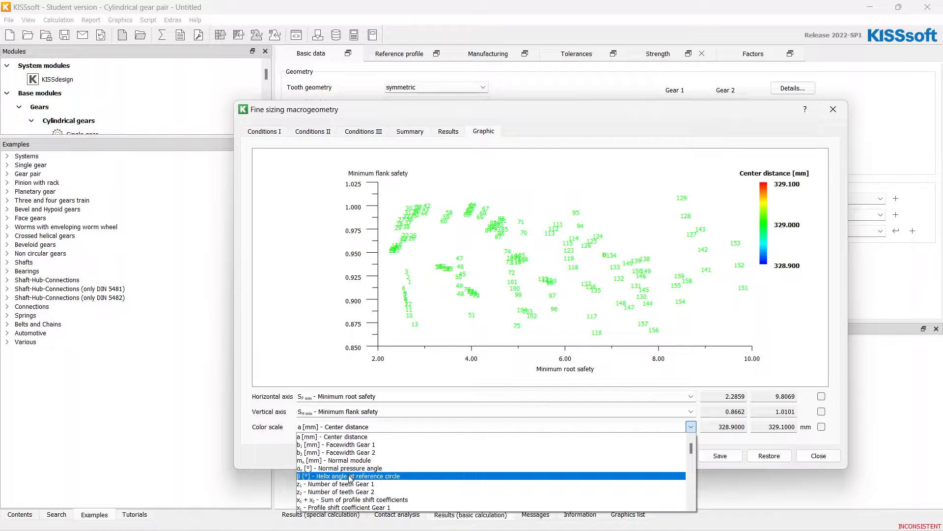
{"action": "left_click", "coordinate": [354, 475]}
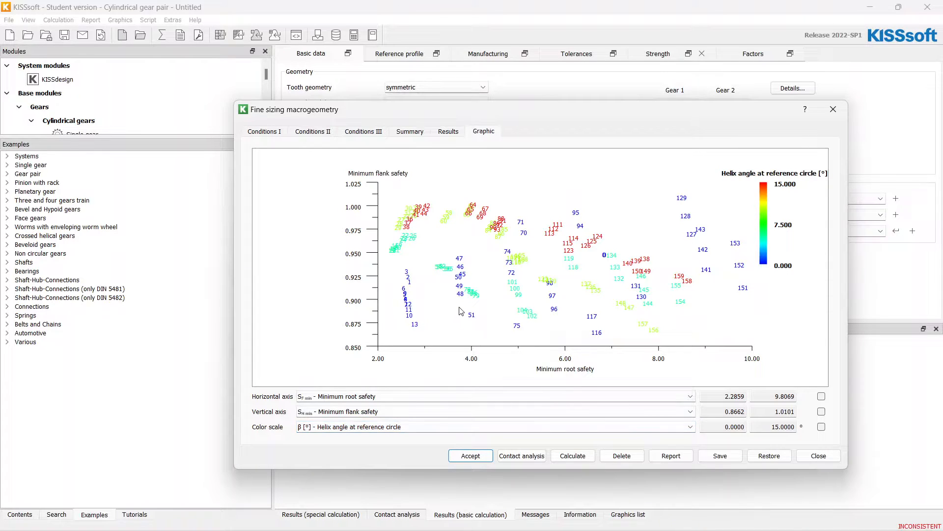
{"action": "mouse_move", "coordinate": [410, 319]}
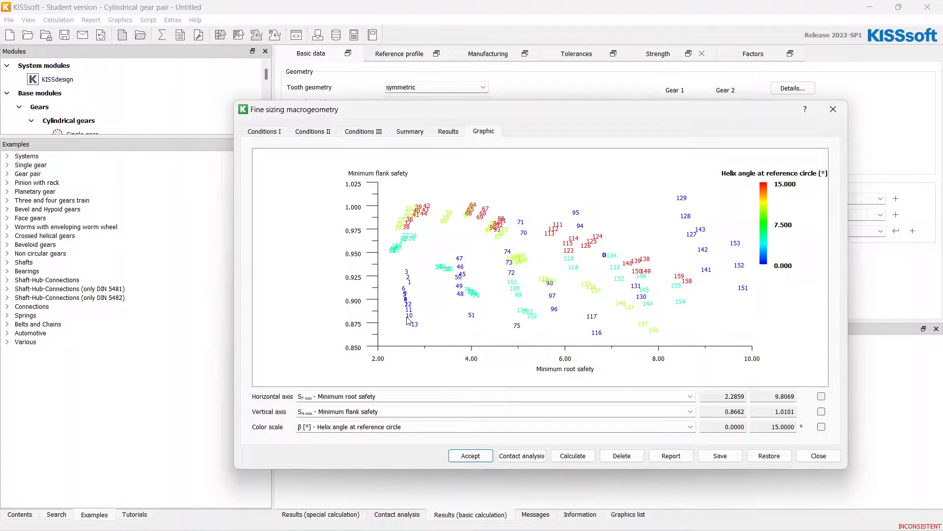
{"action": "mouse_move", "coordinate": [428, 276]}
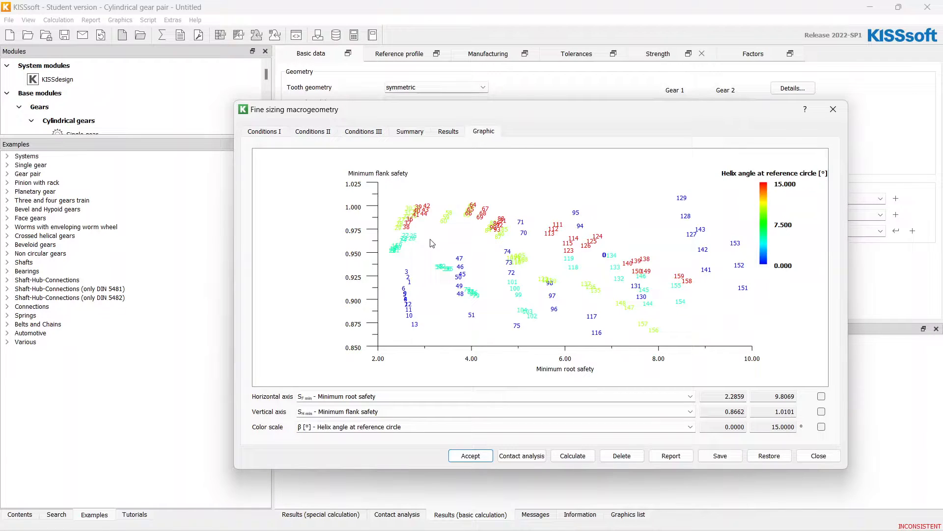
{"action": "mouse_move", "coordinate": [432, 225]}
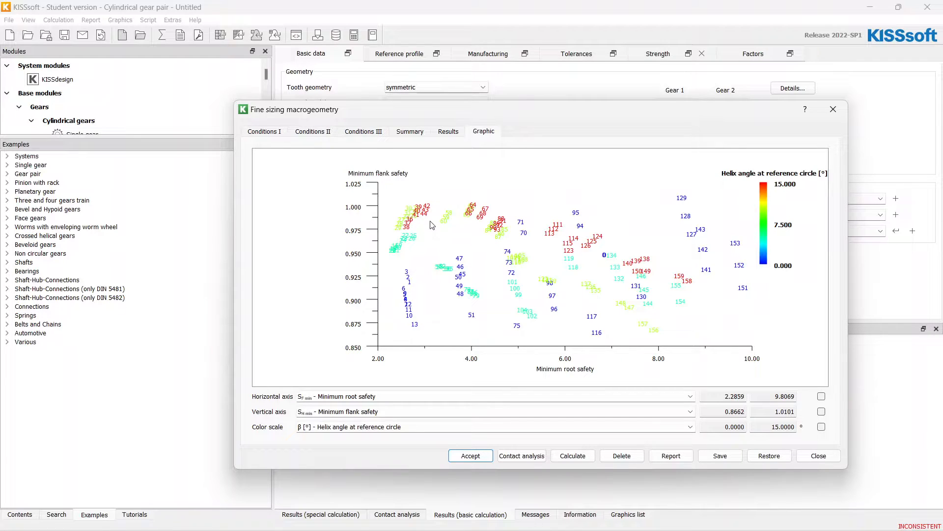
{"action": "mouse_move", "coordinate": [442, 213]}
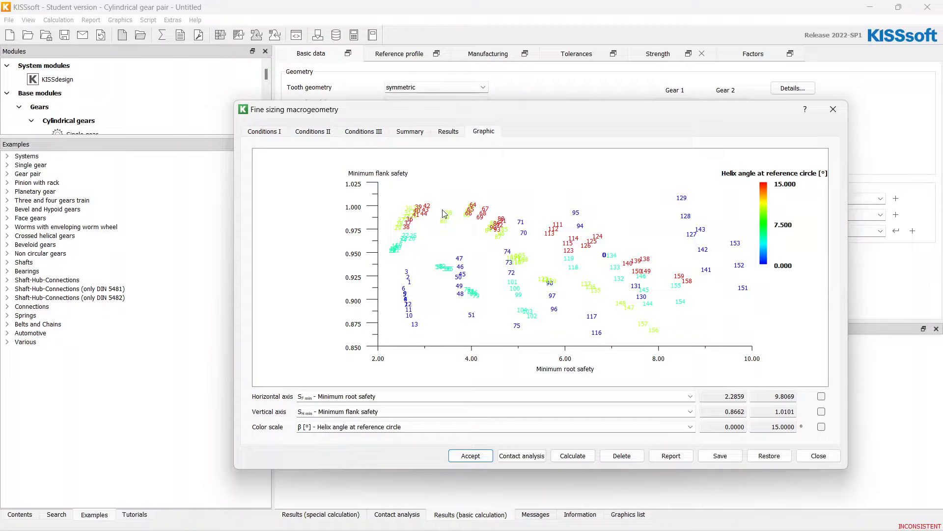
{"action": "mouse_move", "coordinate": [432, 210]}
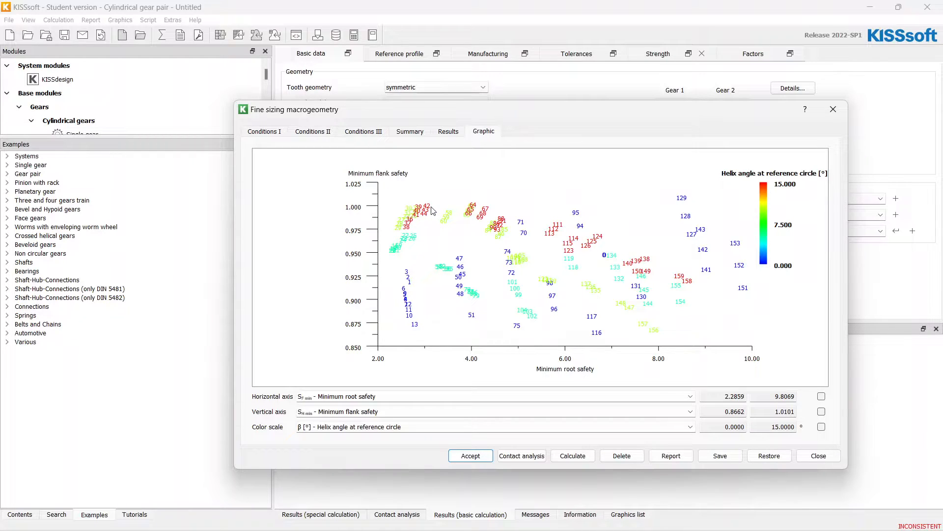
{"action": "mouse_move", "coordinate": [423, 182]}
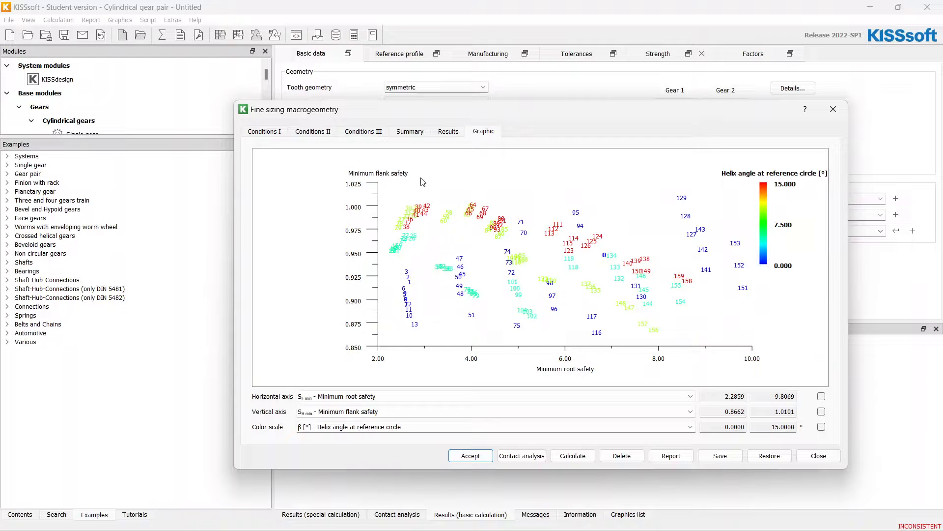
{"action": "mouse_move", "coordinate": [452, 146]}
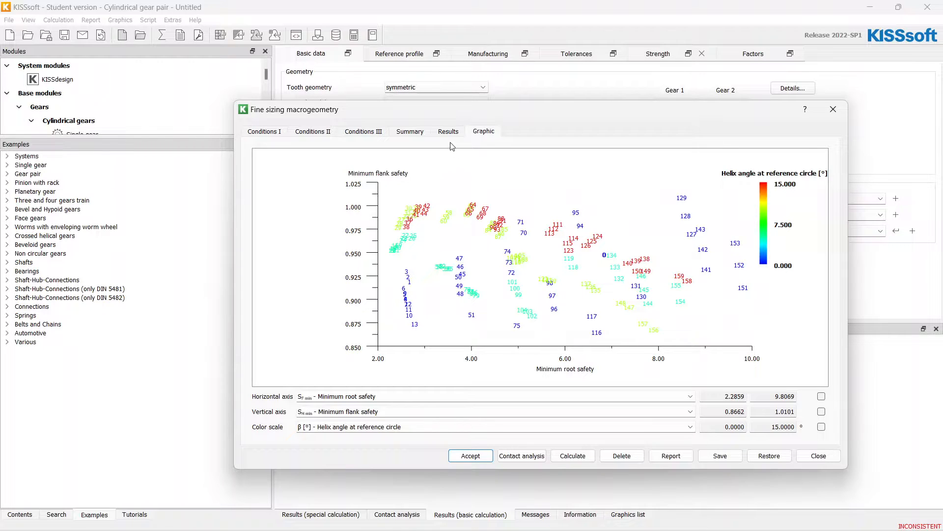
- Select solution 42 (module 3, 15° helix, 56/157 teeth) and accept it
{"action": "left_click", "coordinate": [448, 131]}
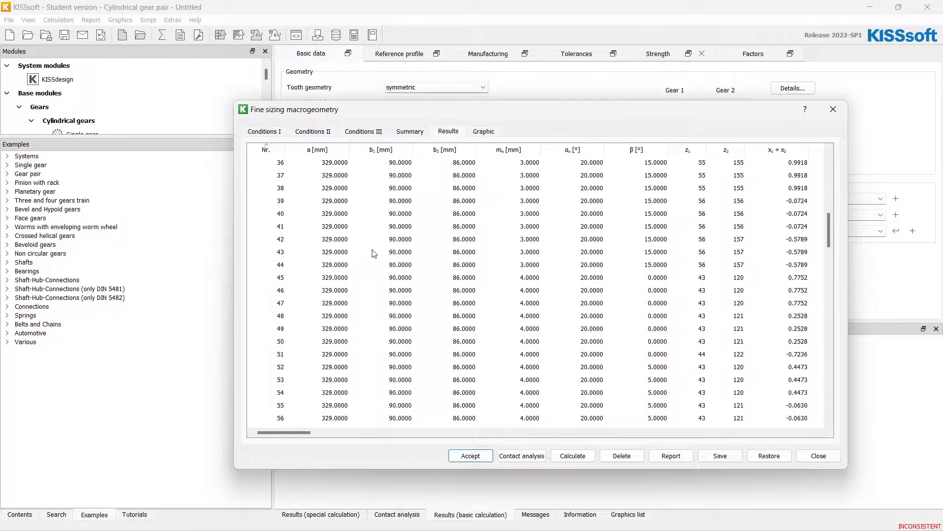
{"action": "left_click", "coordinate": [334, 200]}
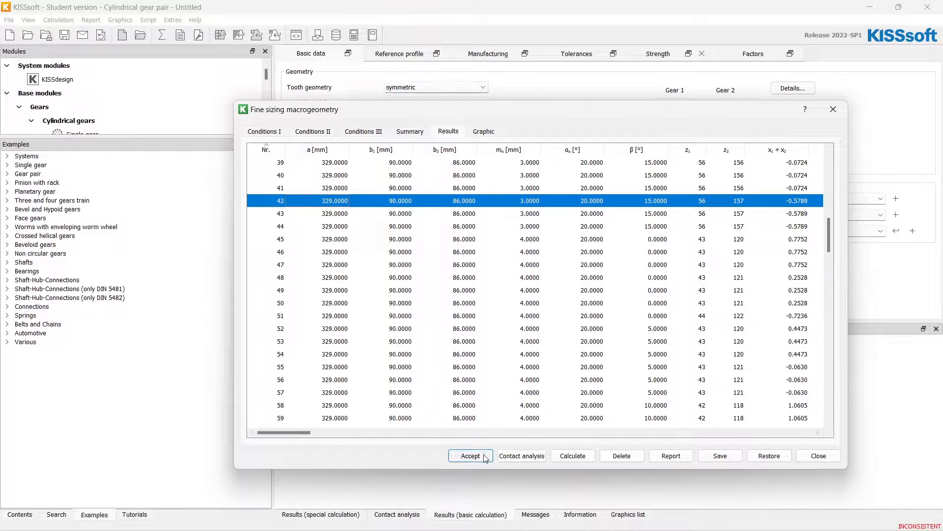
{"action": "left_click", "coordinate": [471, 455]}
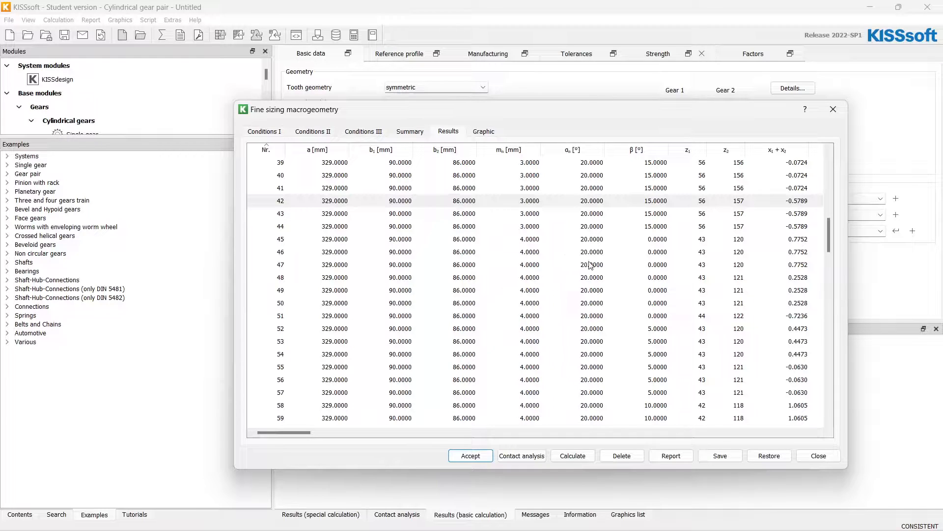
{"action": "left_click", "coordinate": [471, 456]}
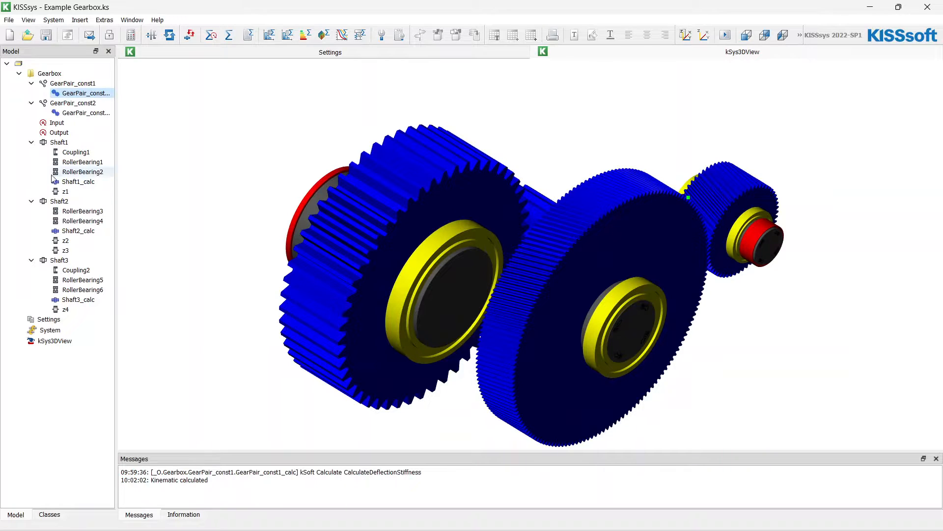
- Select the next gear pair element in the KISSsys model tree
{"action": "left_click", "coordinate": [84, 112]}
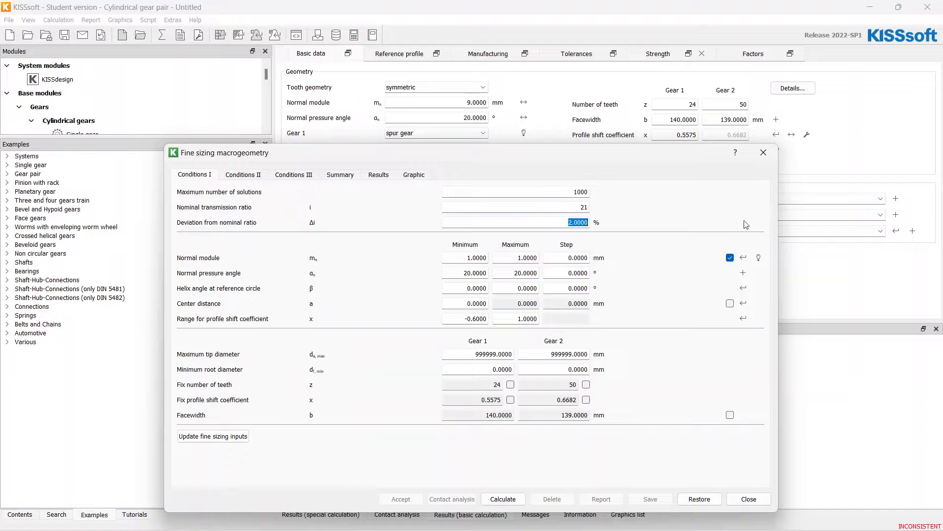
- Enter ratio 21 ±1%, module 3–10 step 1, helix 0–15° in 5° steps
{"action": "left_click", "coordinate": [464, 258]}
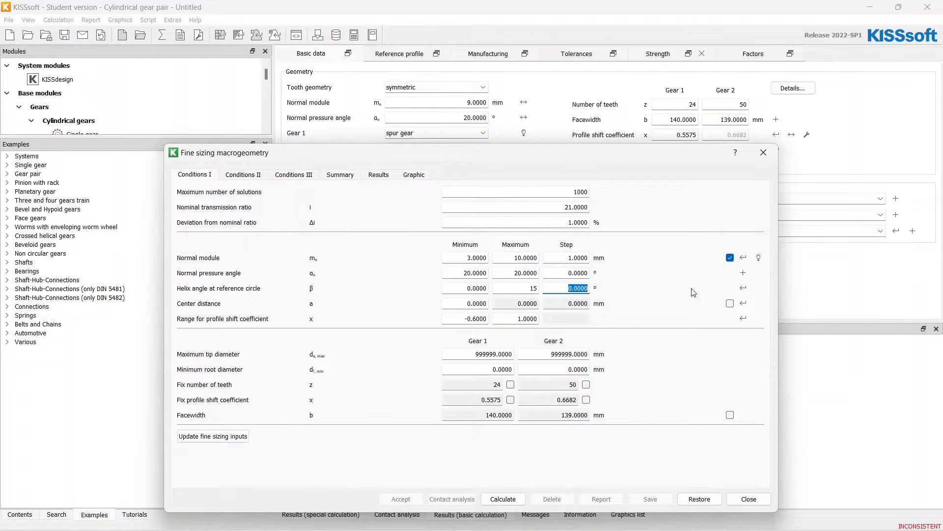
{"action": "type", "text": "5"}
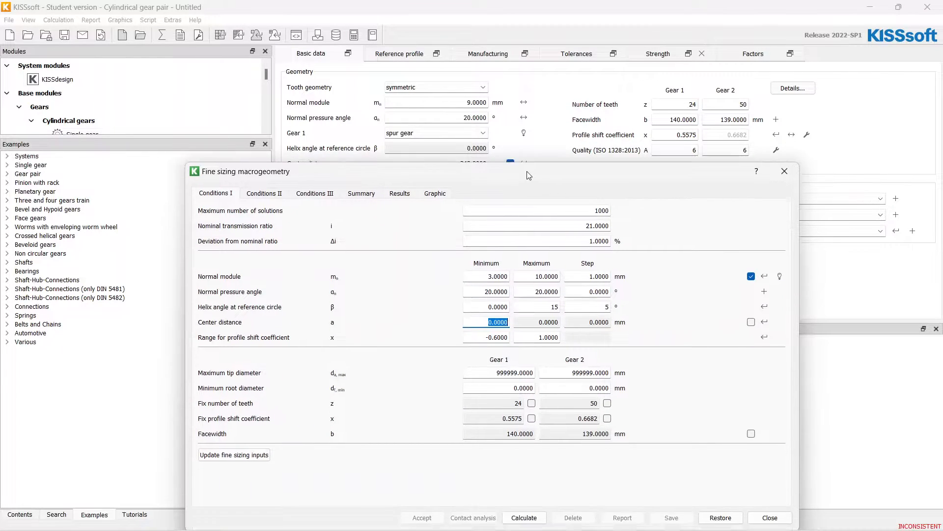
- Set centre distance 343, reject integer ratios, calculate, and dismiss the ratio and module warnings
{"action": "type", "text": "343"}
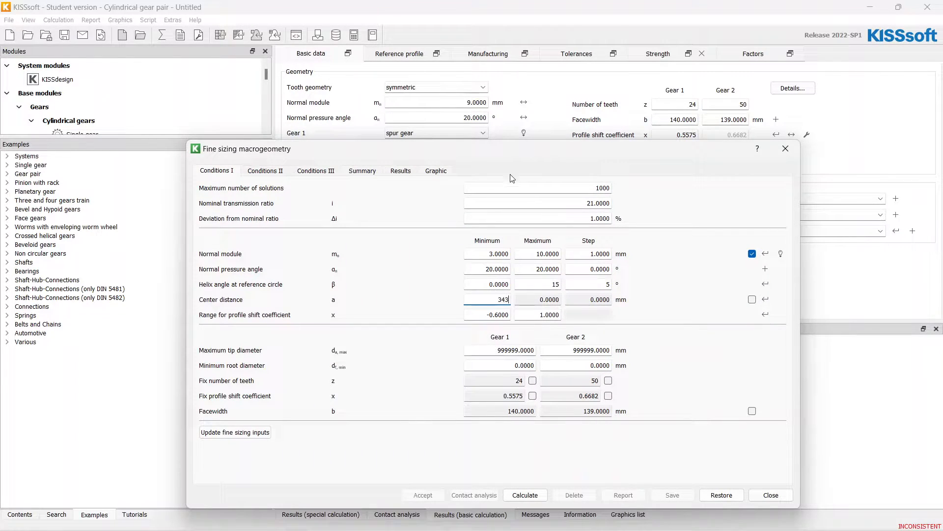
{"action": "left_click", "coordinate": [315, 170]}
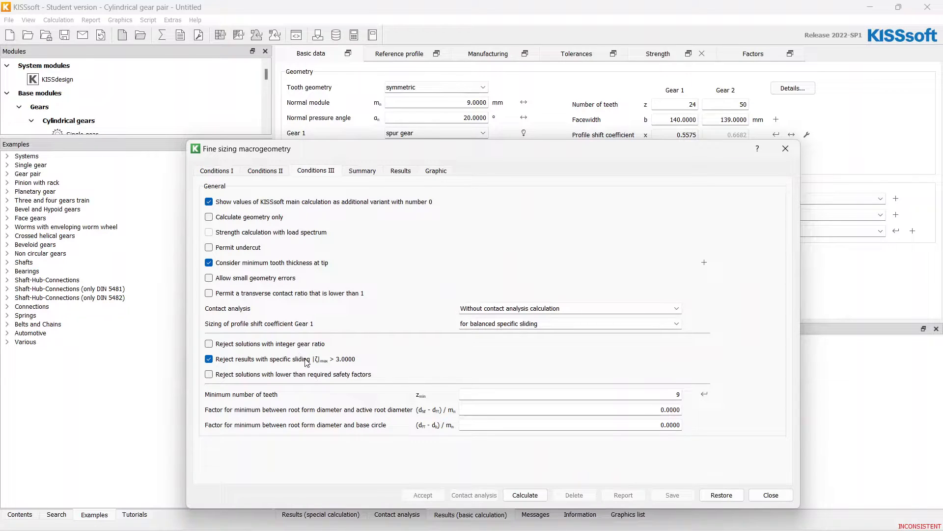
{"action": "left_click", "coordinate": [524, 495]}
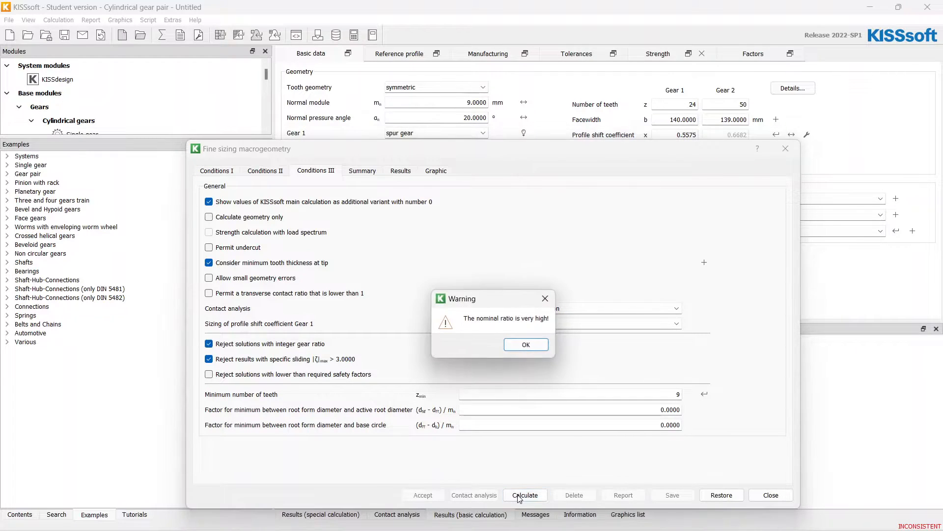
{"action": "left_click", "coordinate": [525, 344]}
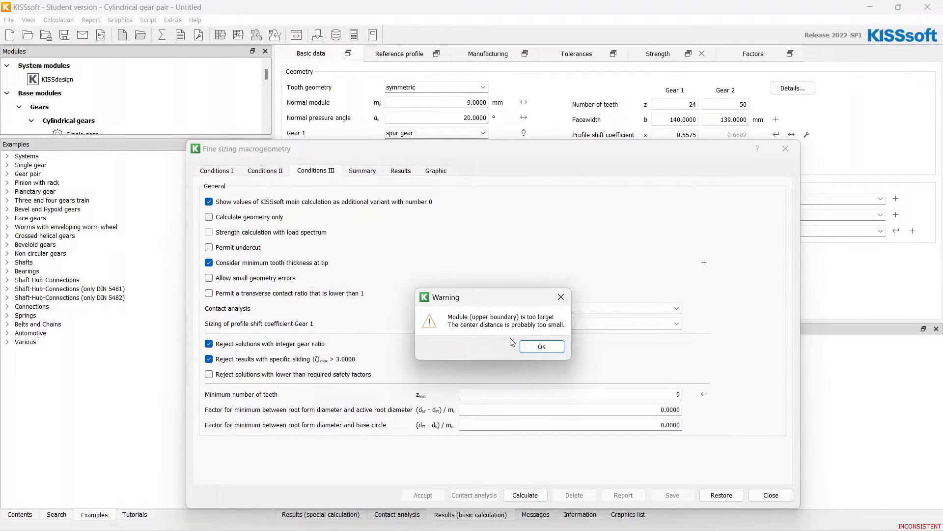
{"action": "left_click", "coordinate": [541, 346]}
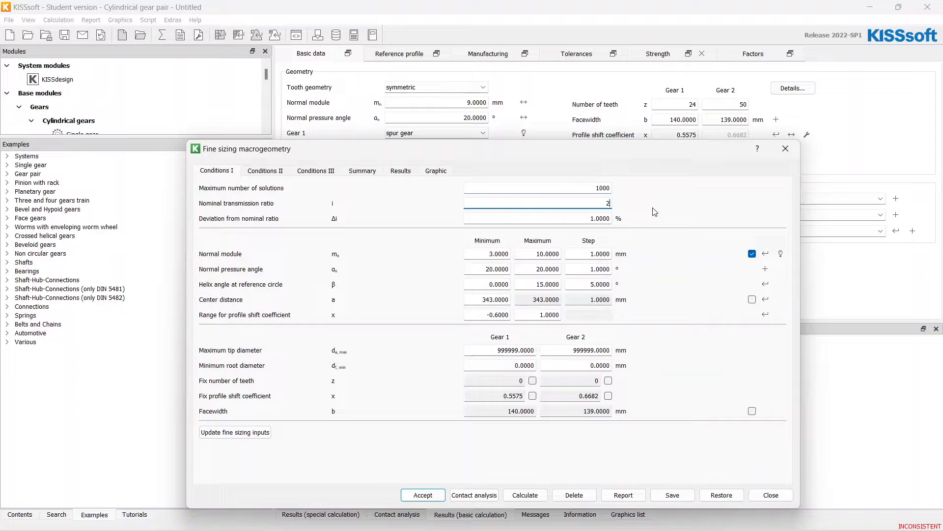
- Correct the nominal ratio to 2.1 and rerun fine sizing, getting 216 solutions
{"action": "type", "text": ".1"}
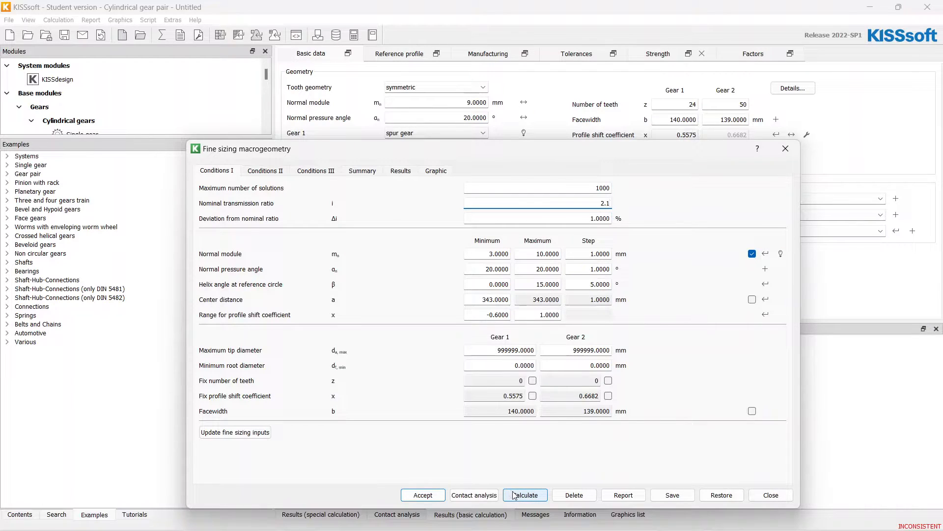
{"action": "left_click", "coordinate": [524, 495]}
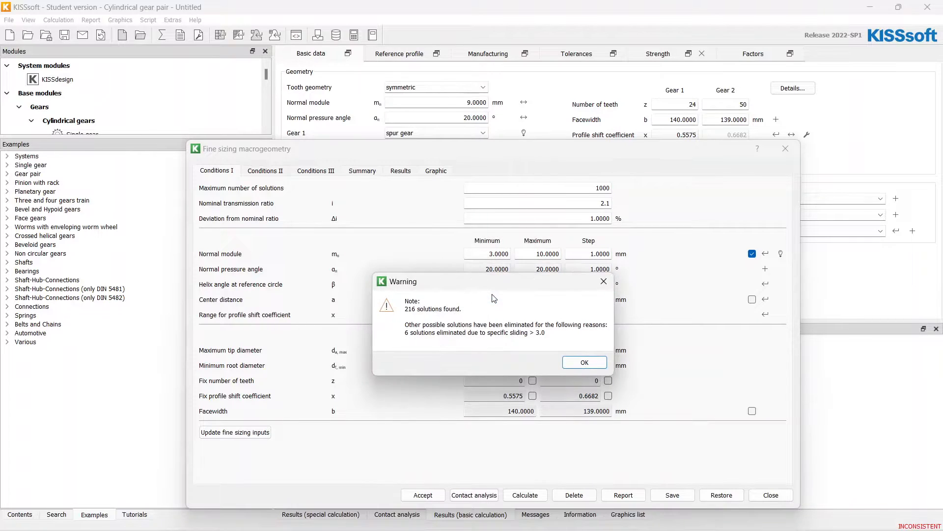
{"action": "left_click", "coordinate": [584, 362]}
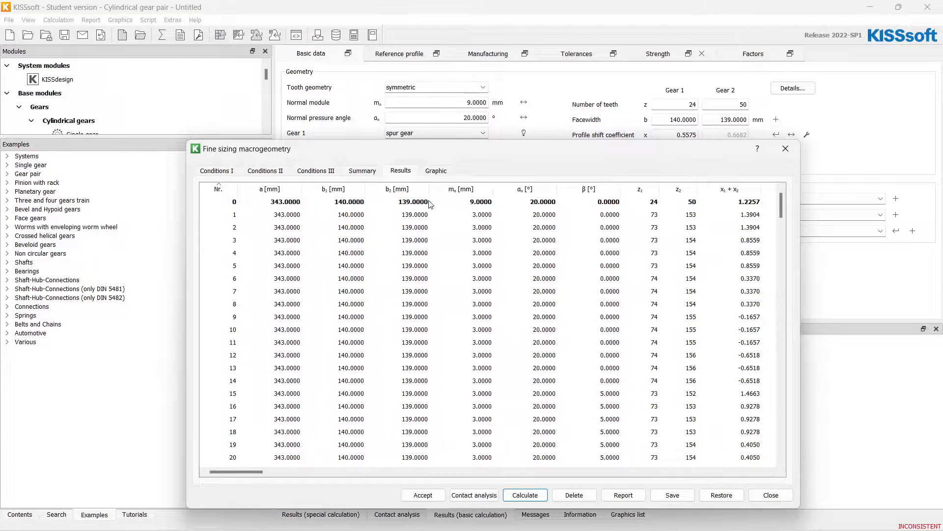
- Graph the second pair's minimum root vs flank safety, coloured by helix angle
{"action": "left_click", "coordinate": [435, 170]}
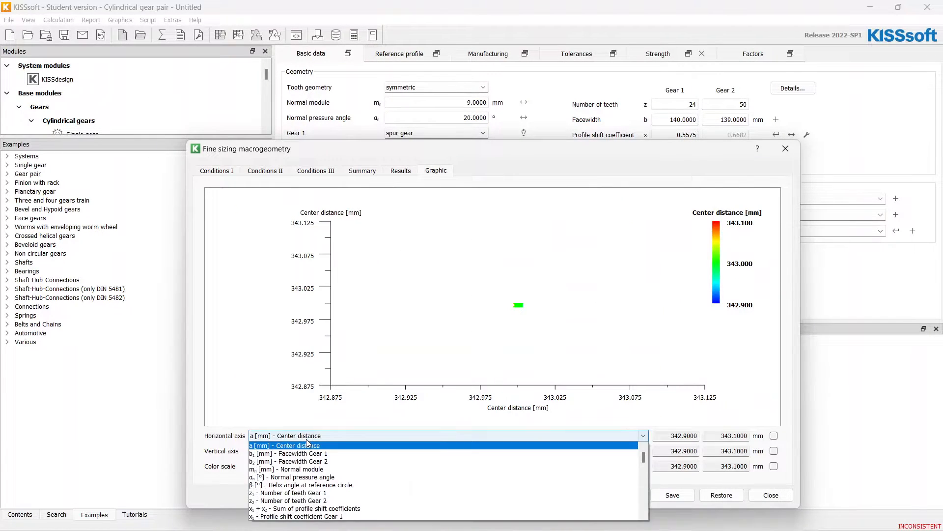
{"action": "scroll", "scroll_direction": "down", "scroll_amount": 3}
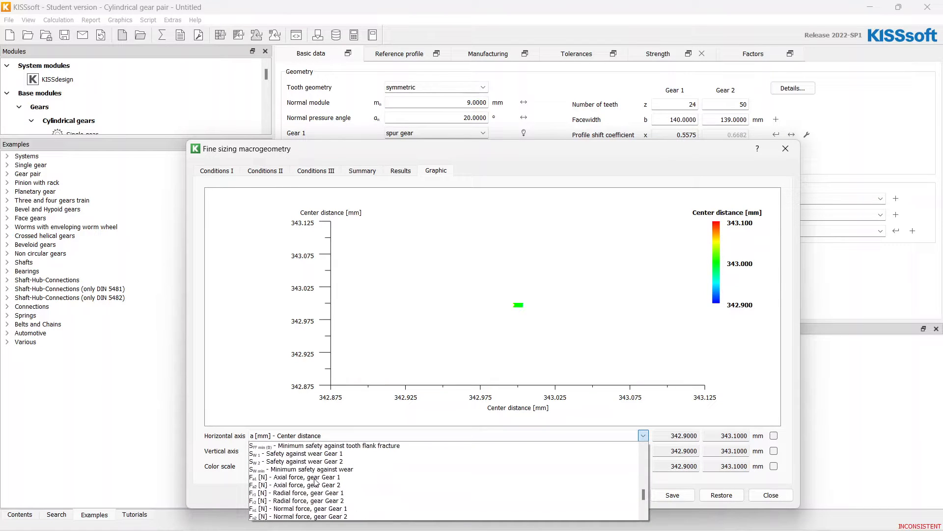
{"action": "scroll", "scroll_direction": "up", "scroll_amount": 3}
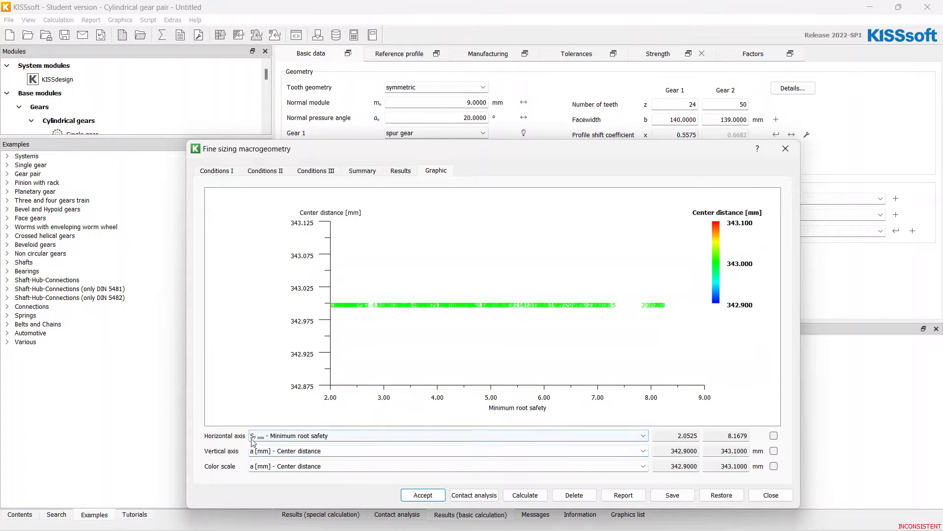
{"action": "left_click", "coordinate": [643, 450]}
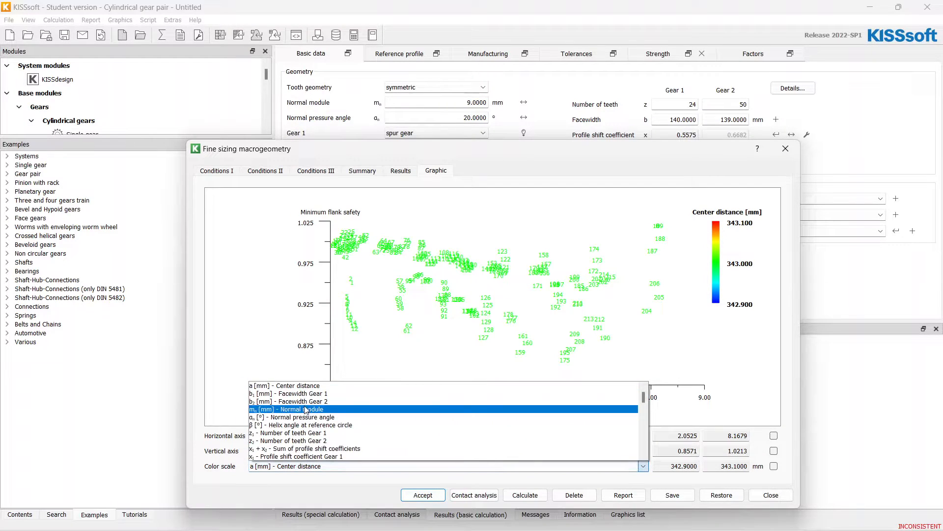
{"action": "left_click", "coordinate": [306, 425]}
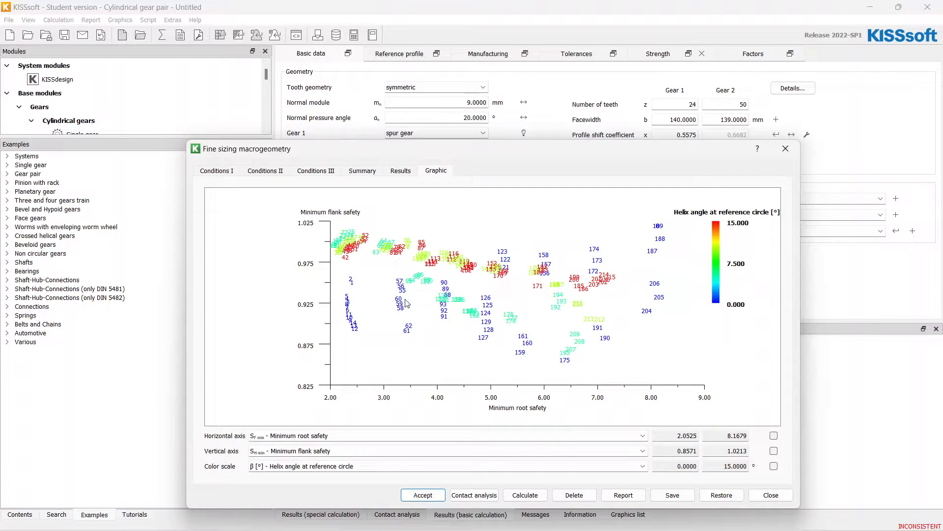
{"action": "mouse_move", "coordinate": [270, 261]}
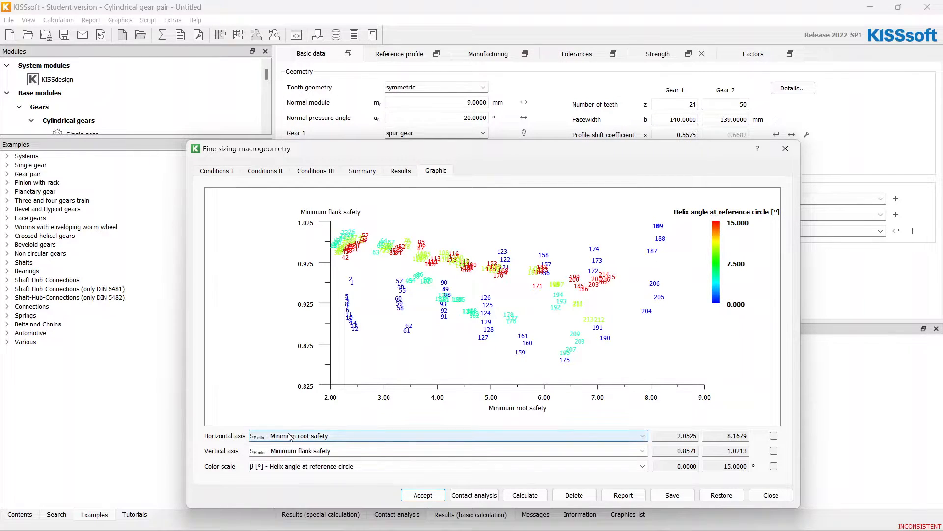
- Recolour the second pair's fine sizing solution chart by 'mn [mm] - Normal module'
{"action": "left_click", "coordinate": [445, 466]}
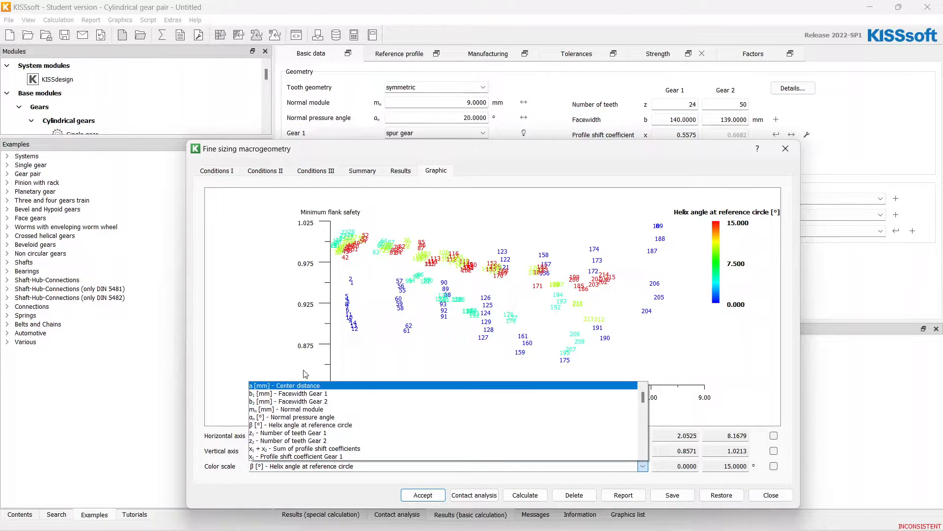
{"action": "left_click", "coordinate": [294, 409]}
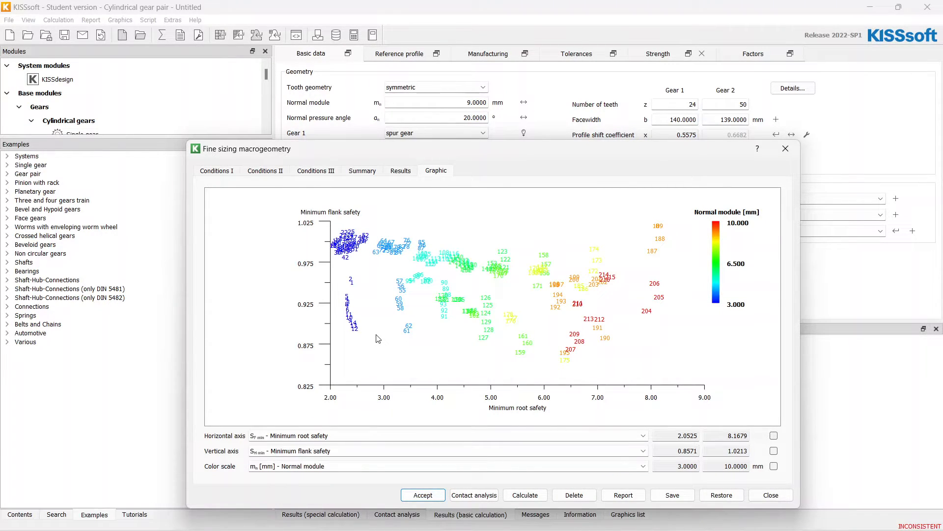
{"action": "mouse_move", "coordinate": [655, 257]}
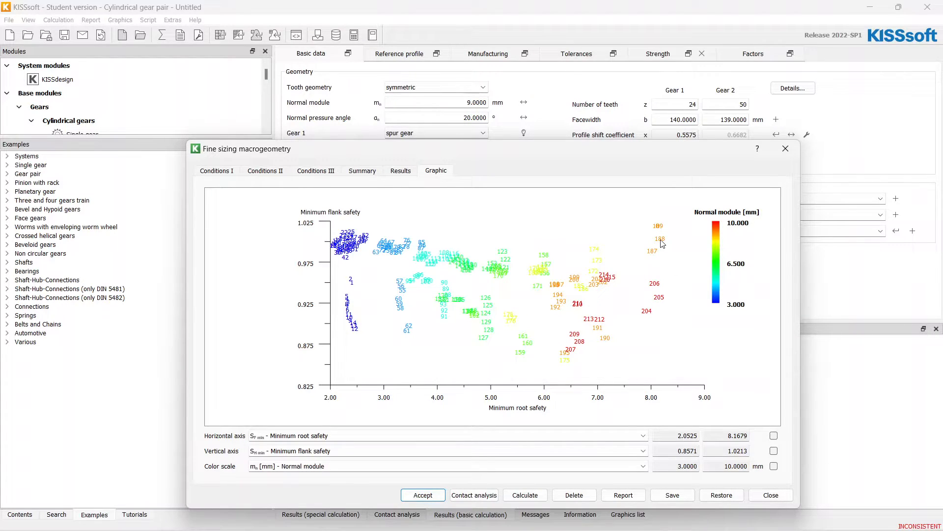
{"action": "mouse_move", "coordinate": [659, 240]}
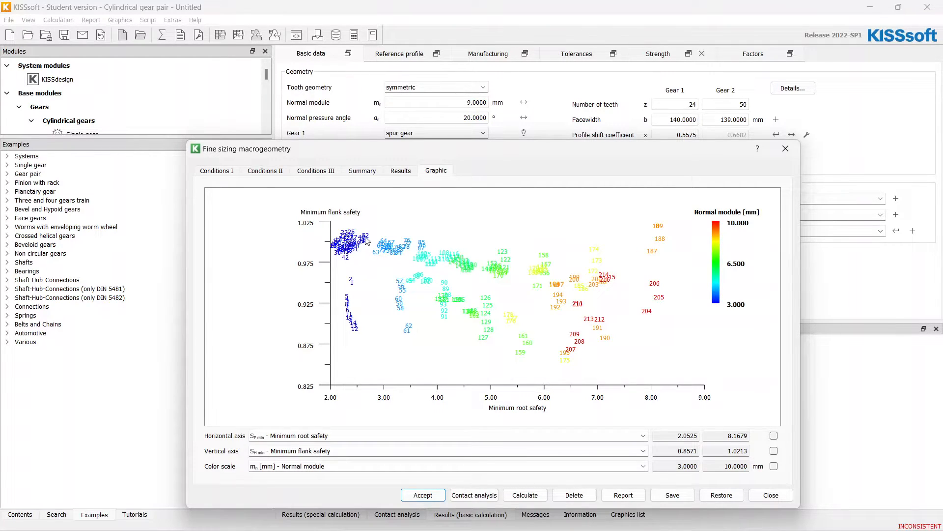
{"action": "left_click", "coordinate": [400, 170]}
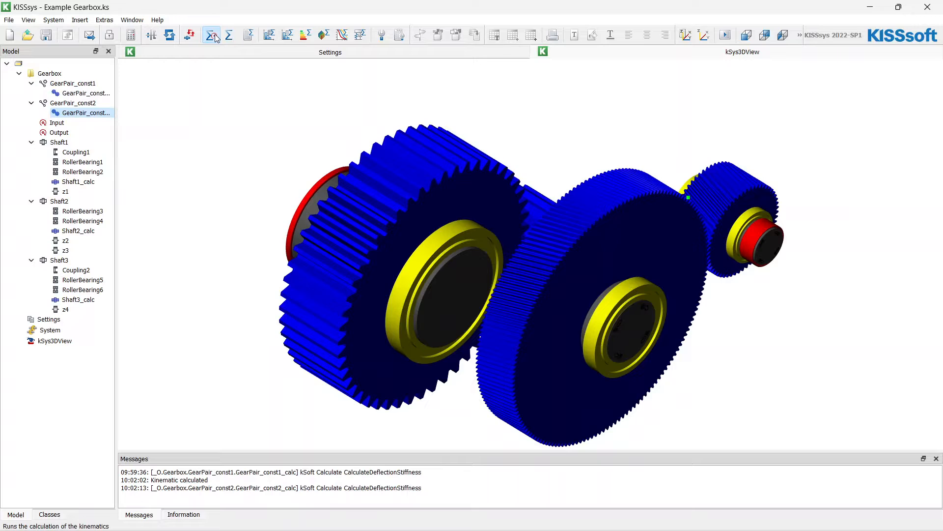
{"action": "mouse_move", "coordinate": [217, 46]}
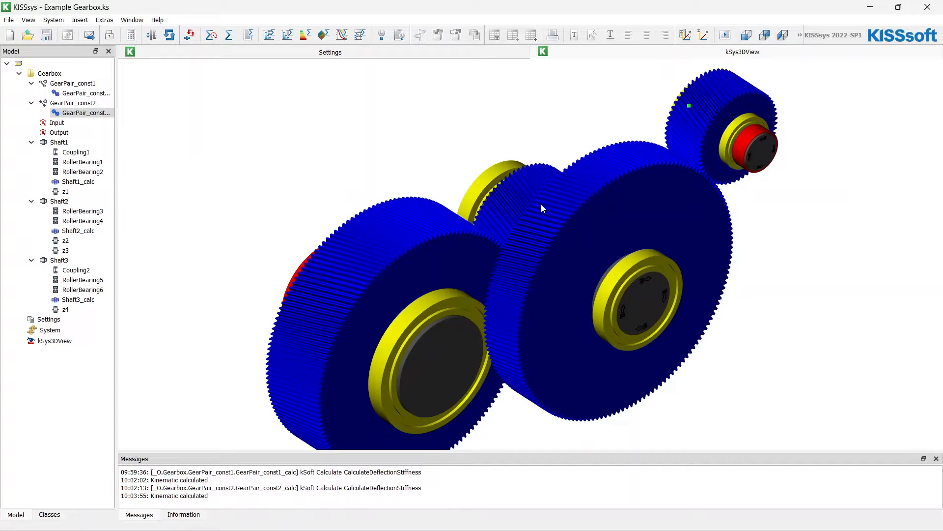
{"action": "mouse_move", "coordinate": [290, 209]}
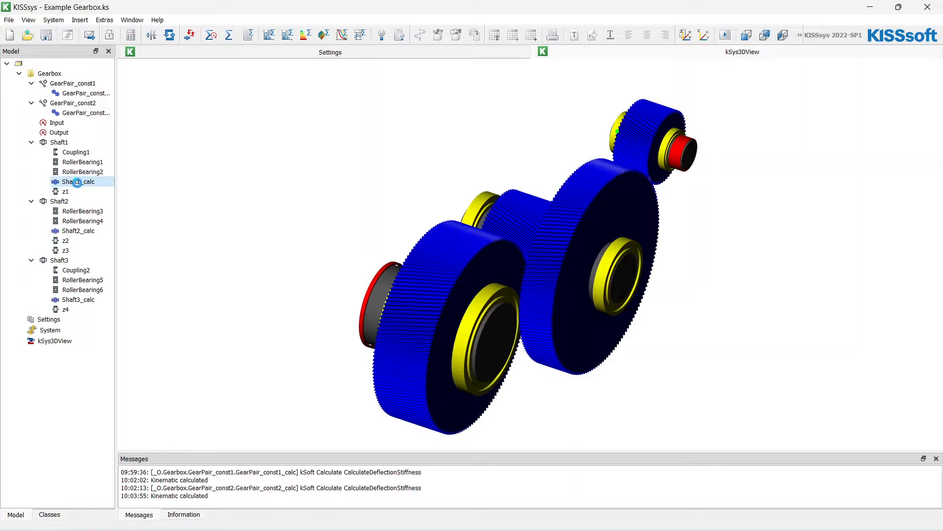
- Rough-size Shaft1 for a 10,000 h bearing life, giving a 76.2 mm diameter
{"action": "double_click", "coordinate": [79, 181]}
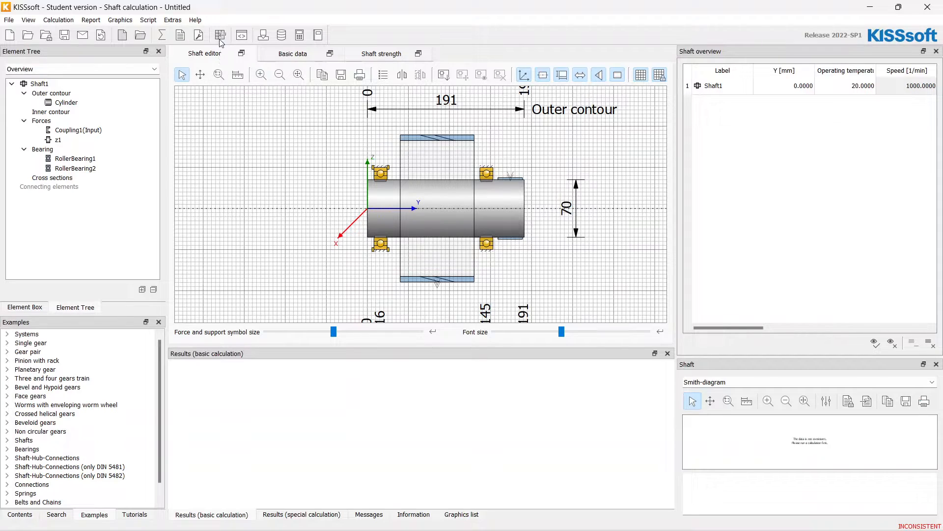
{"action": "left_click", "coordinate": [220, 35]}
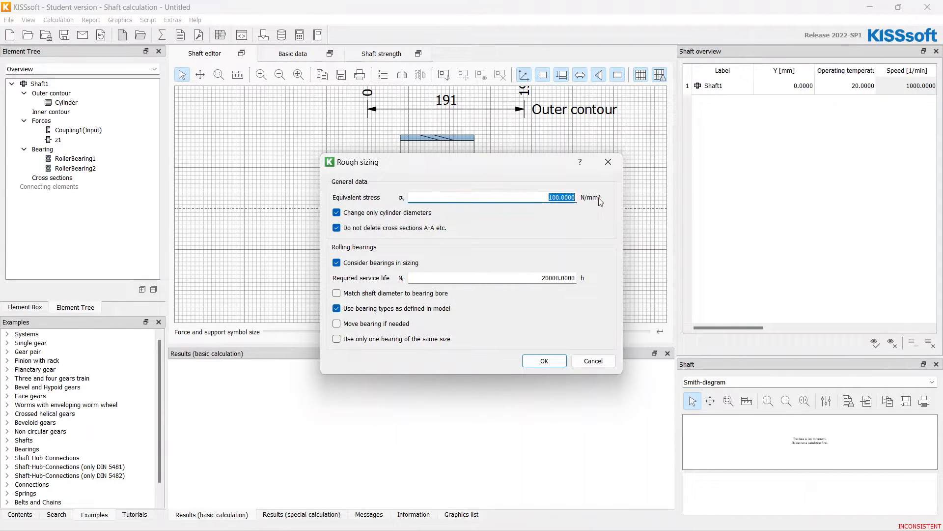
{"action": "type", "text": "10"}
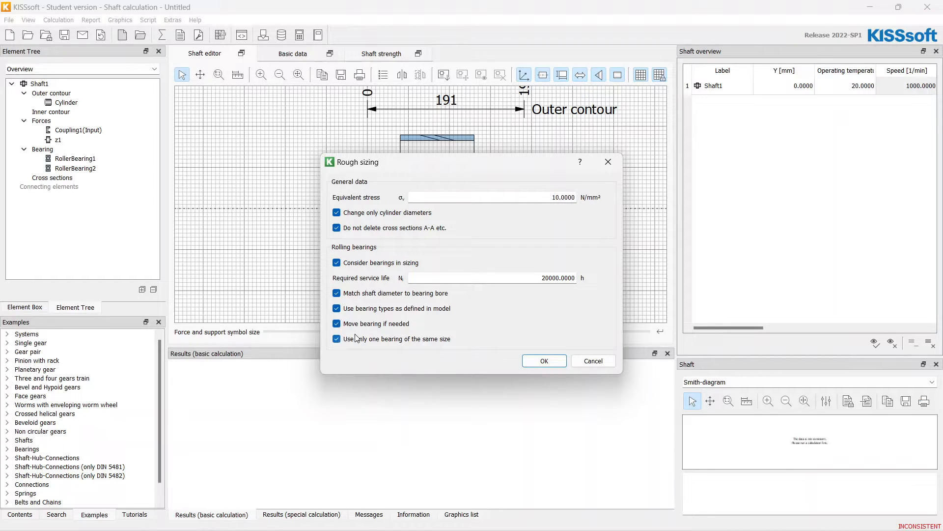
{"action": "mouse_move", "coordinate": [504, 277]}
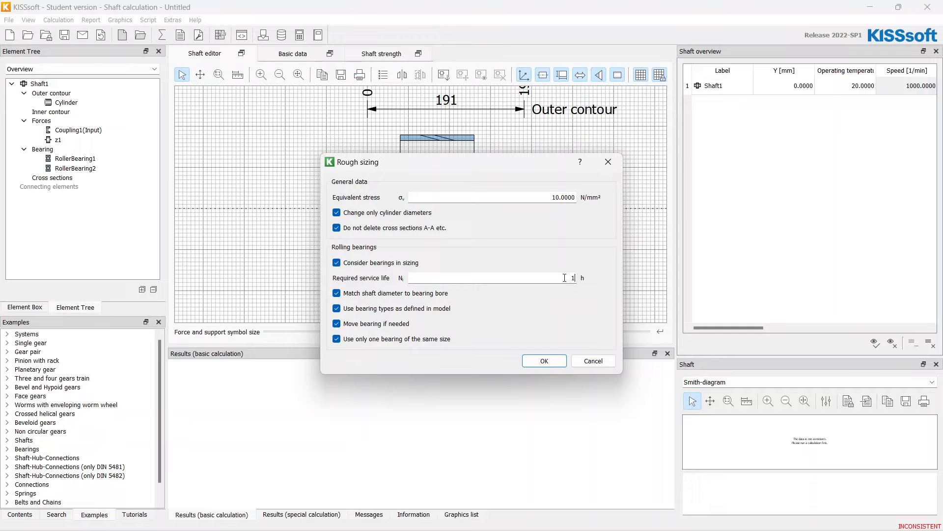
{"action": "type", "text": "10000"}
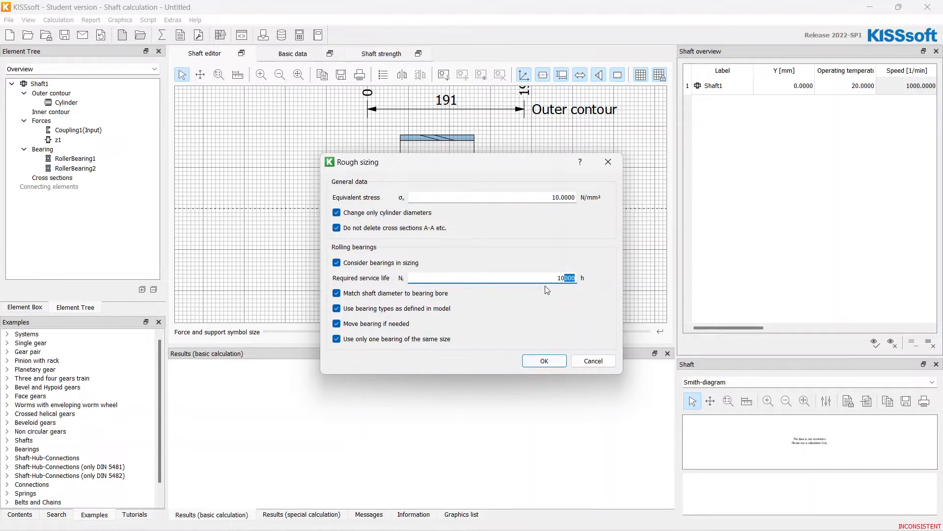
{"action": "left_click", "coordinate": [543, 360]}
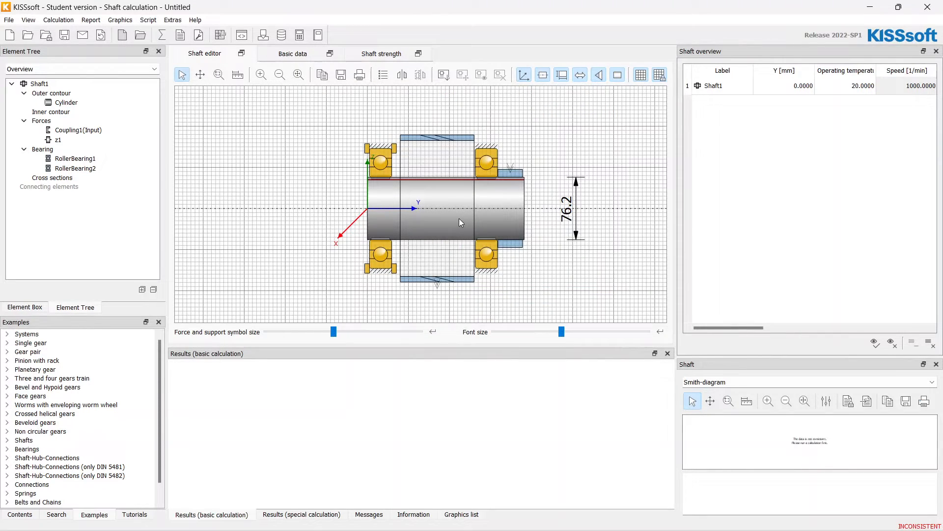
- Review the Cylinder and Coupling1(Input) properties, then close the shaft calculation
{"action": "left_click", "coordinate": [66, 103]}
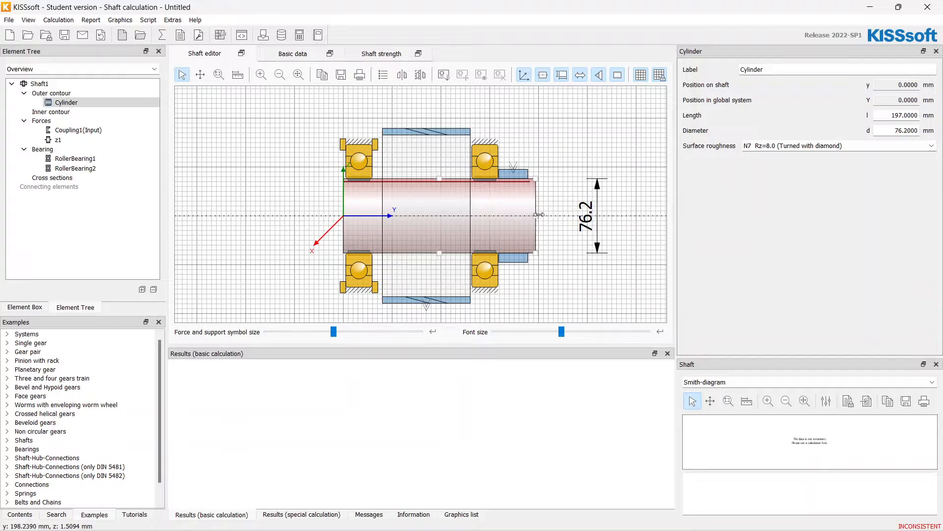
{"action": "left_click", "coordinate": [77, 130]}
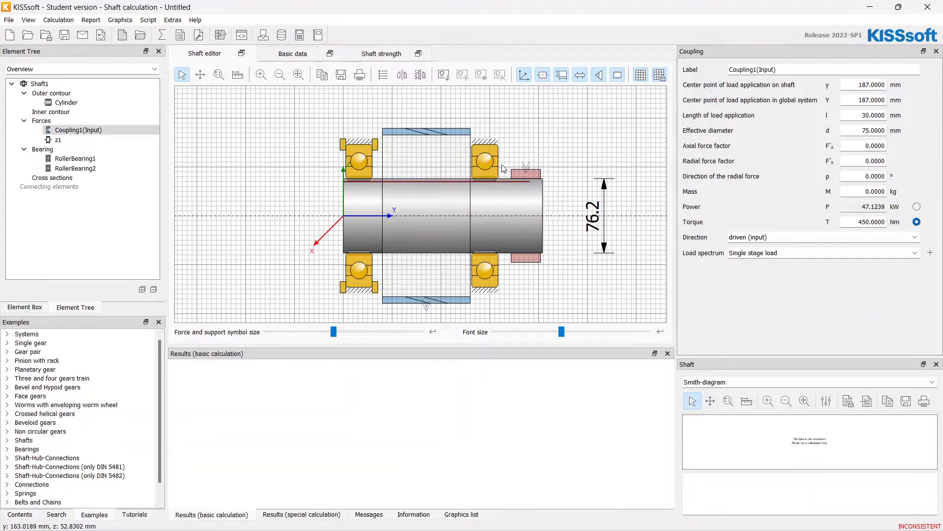
{"action": "left_click", "coordinate": [58, 139]}
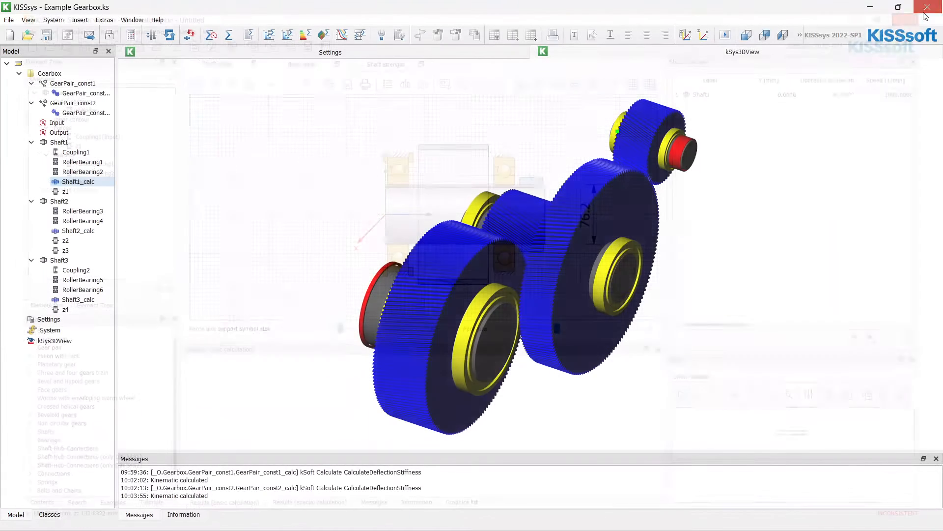
{"action": "left_click", "coordinate": [211, 34]}
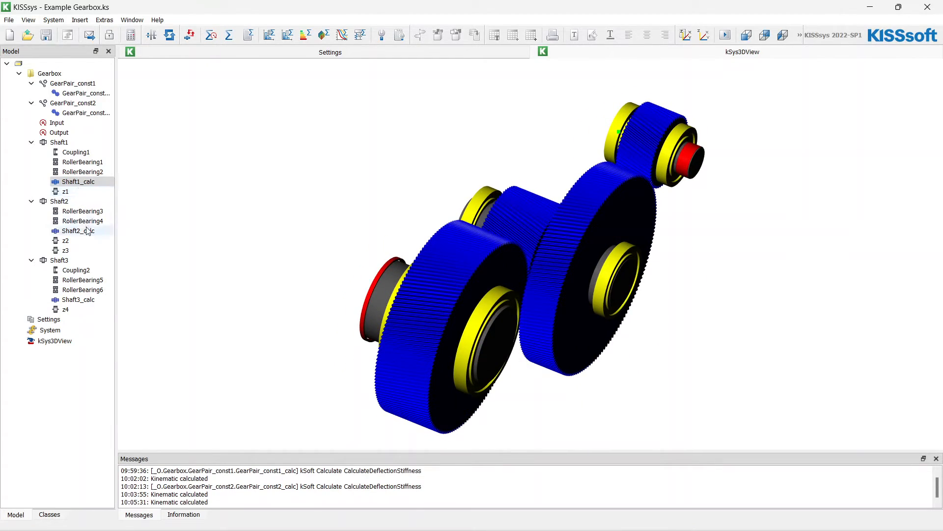
- Rough-size Shaft2_calc with the default bearing options, yielding a 154 mm maximum diameter
{"action": "double_click", "coordinate": [77, 231]}
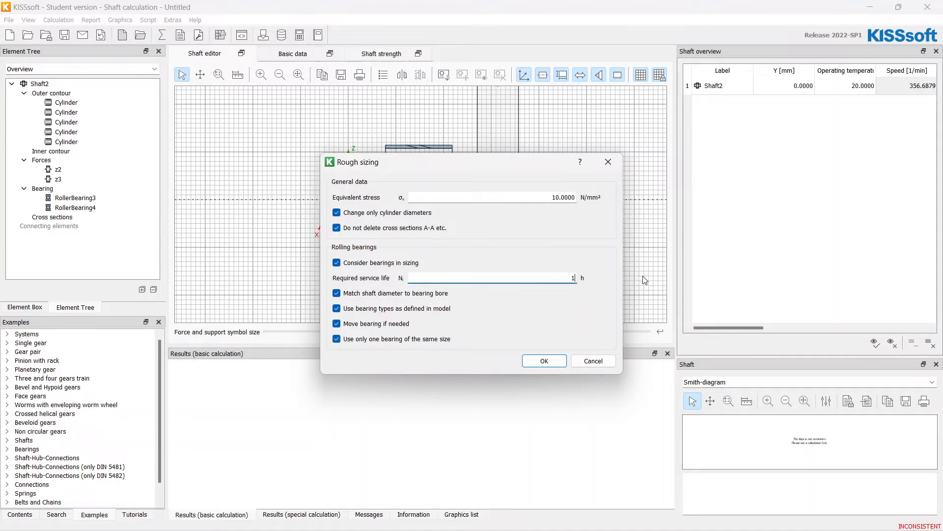
{"action": "left_click", "coordinate": [544, 360]}
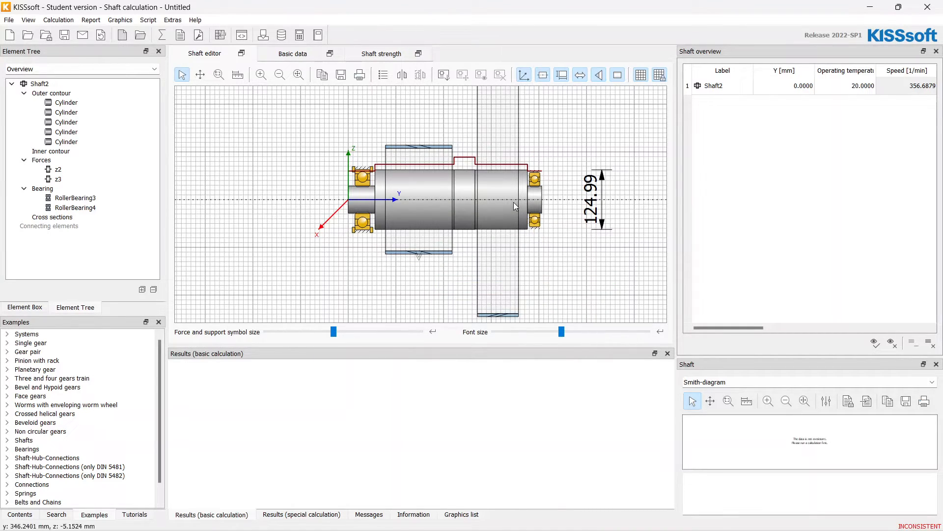
{"action": "left_click", "coordinate": [65, 121]}
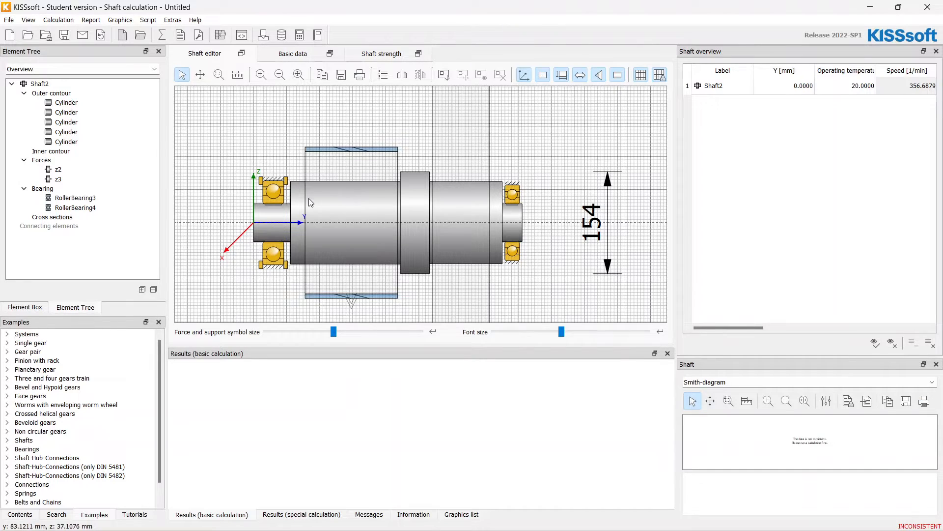
{"action": "mouse_move", "coordinate": [337, 194]}
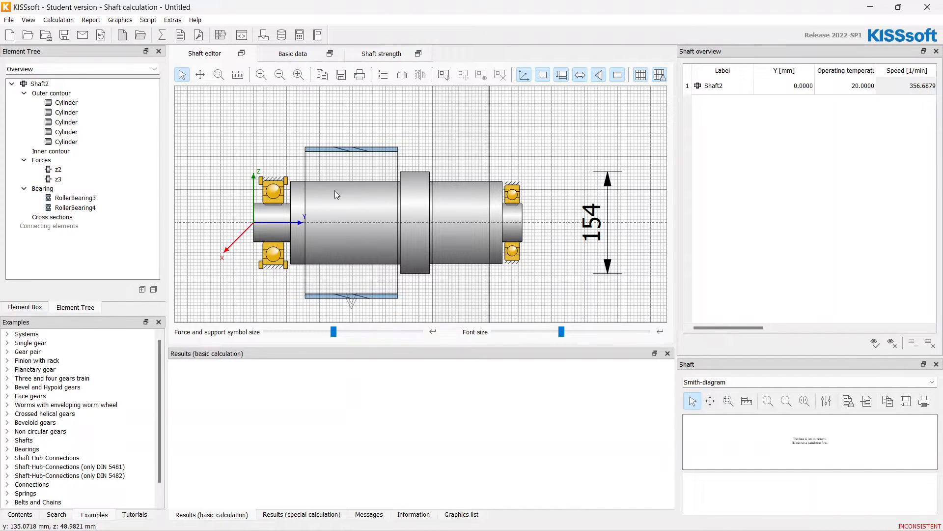
{"action": "mouse_move", "coordinate": [302, 199]}
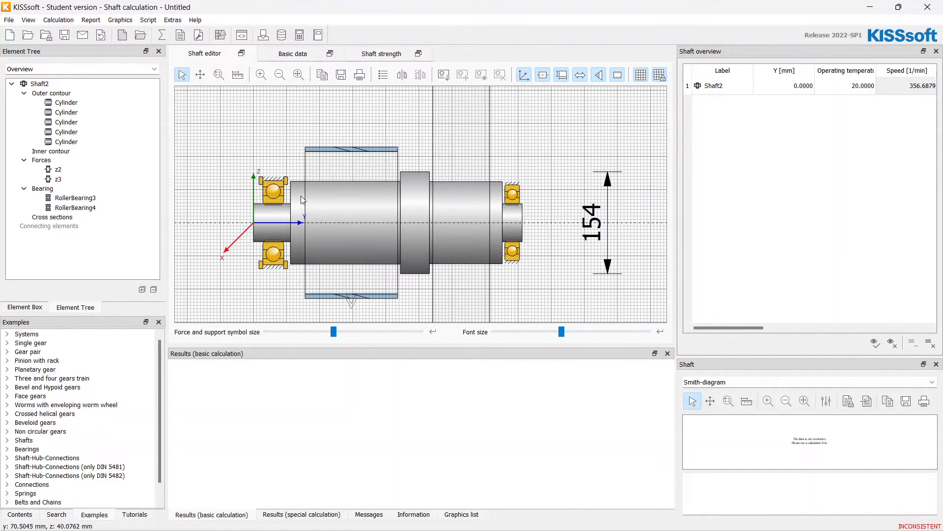
{"action": "mouse_move", "coordinate": [476, 187]}
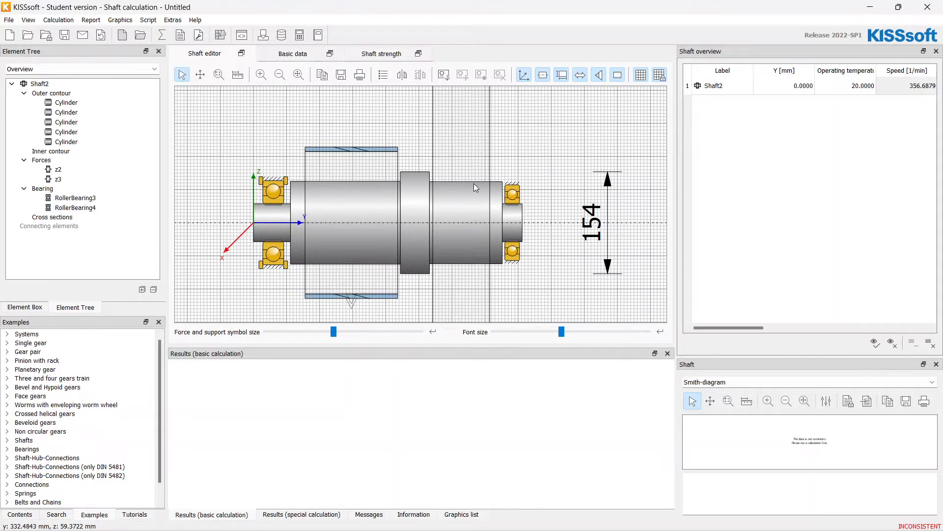
{"action": "mouse_move", "coordinate": [357, 236]}
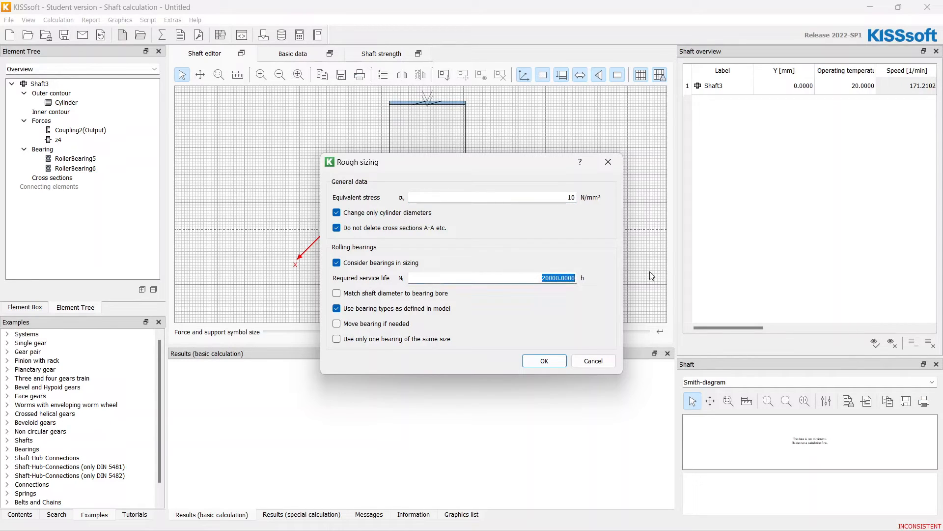
- Rough-size Shaft3 for a 10000 h bearing life, giving a 140 mm diameter
{"action": "type", "text": "10000"}
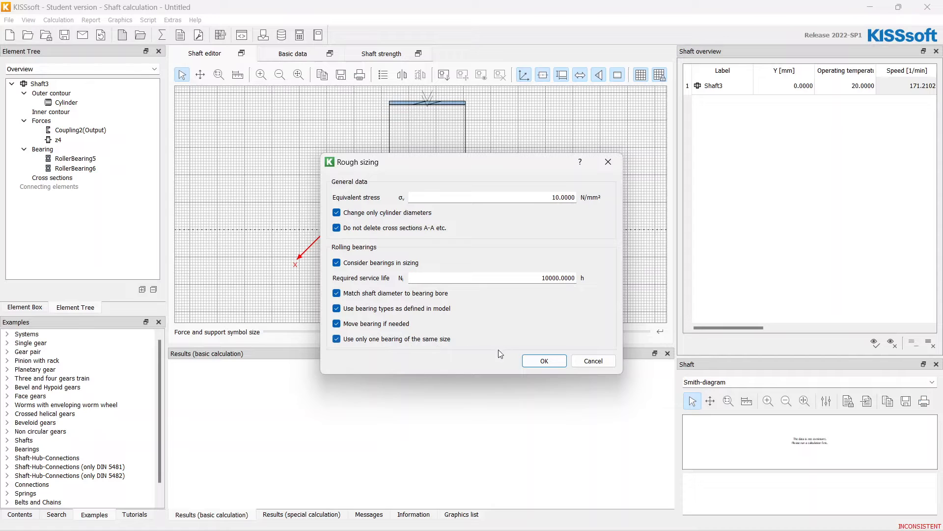
{"action": "left_click", "coordinate": [542, 361]}
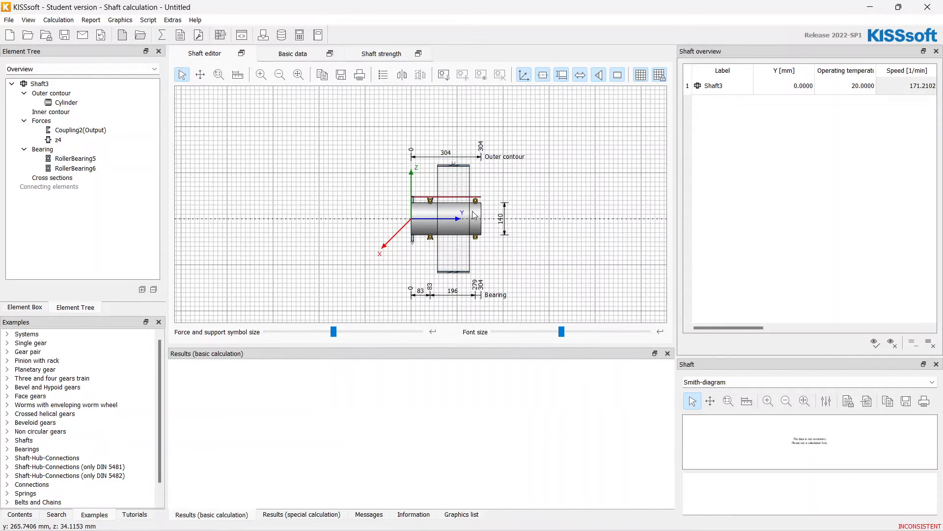
{"action": "left_click", "coordinate": [74, 169]}
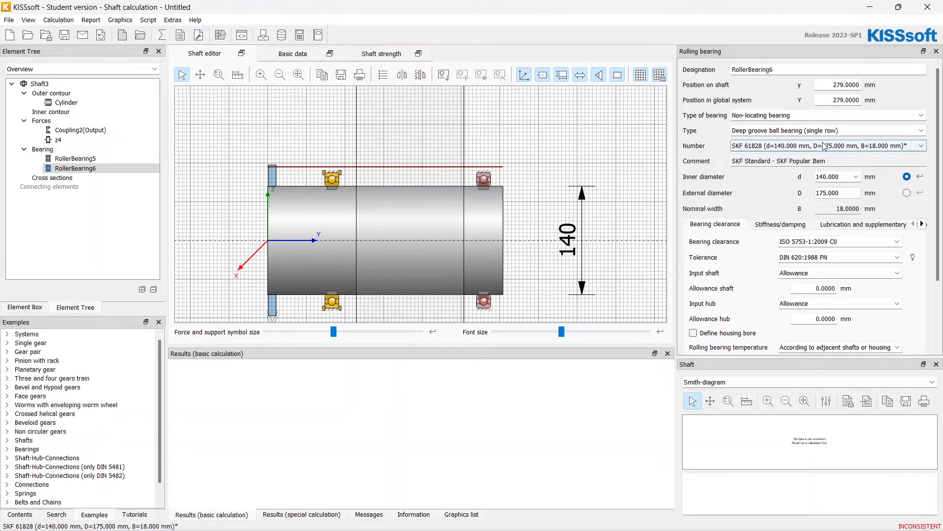
- Set both RollerBearing6 and RollerBearing5 to SKF 6028
{"action": "left_click", "coordinate": [921, 145]}
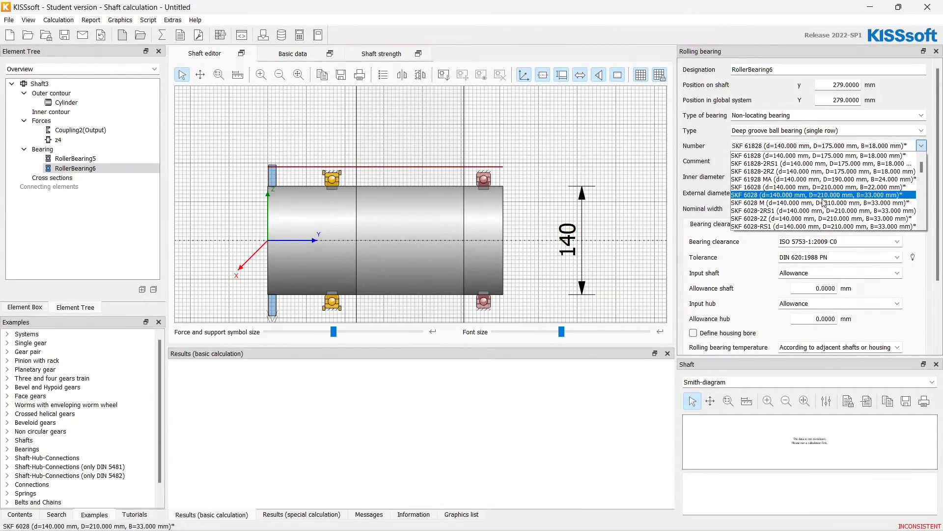
{"action": "left_click", "coordinate": [818, 195]}
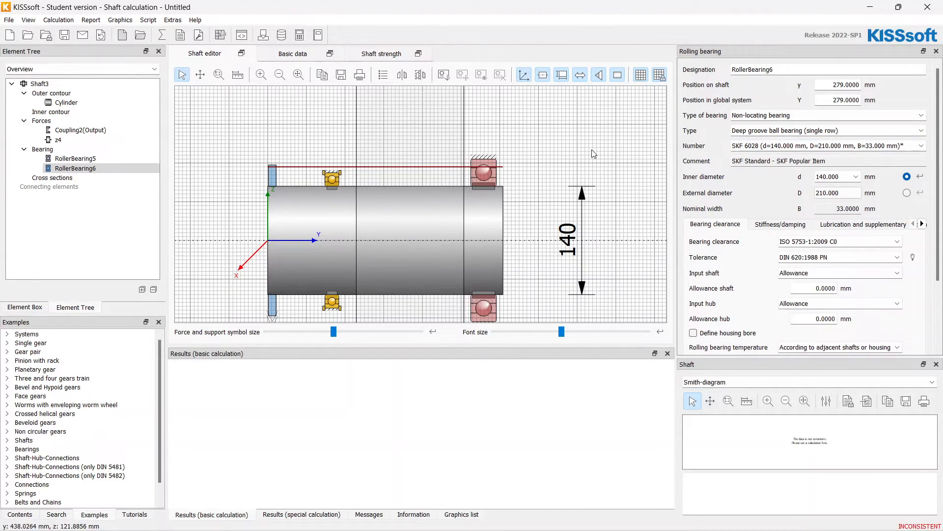
{"action": "left_click", "coordinate": [919, 145]}
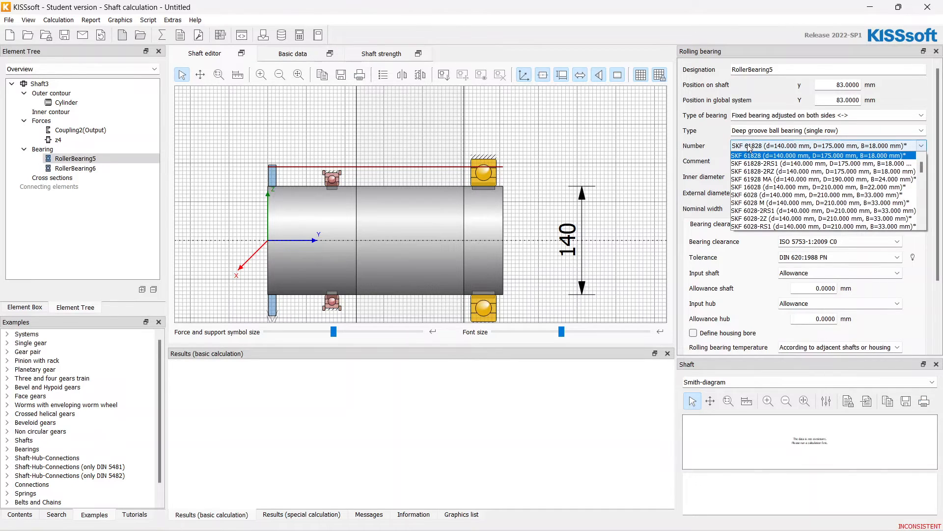
{"action": "left_click", "coordinate": [818, 194]}
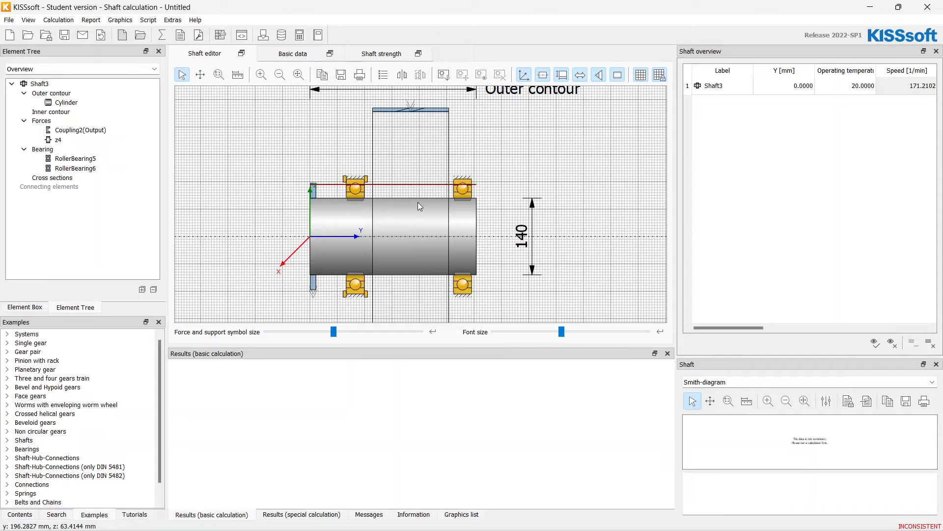
{"action": "mouse_move", "coordinate": [473, 196]}
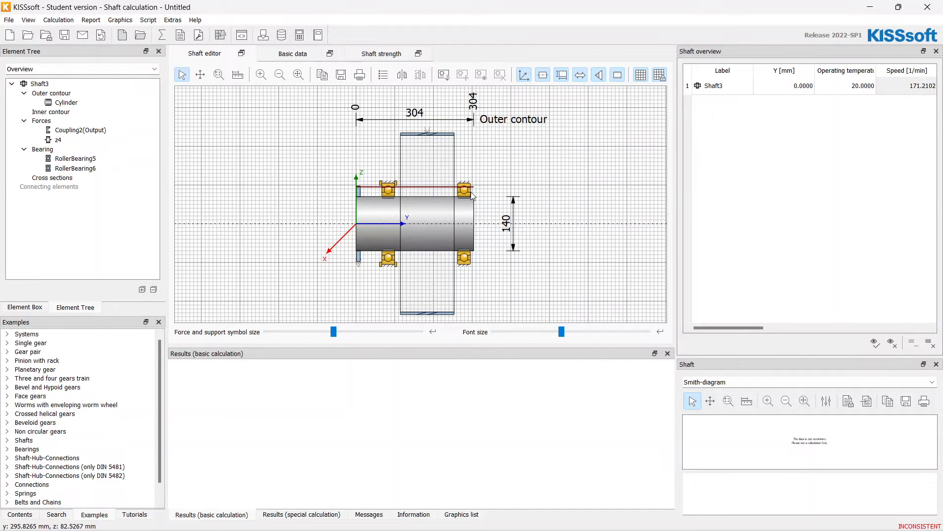
{"action": "mouse_move", "coordinate": [424, 192]}
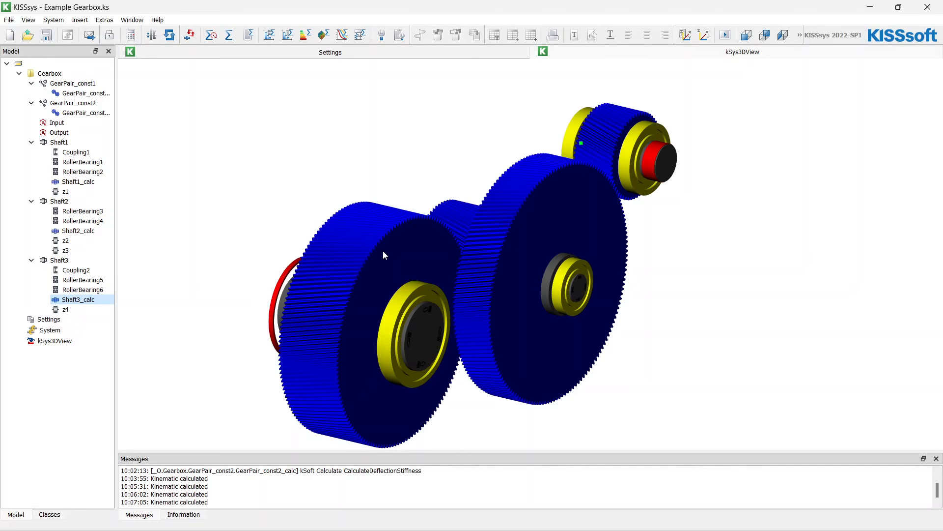
{"action": "mouse_move", "coordinate": [470, 183]}
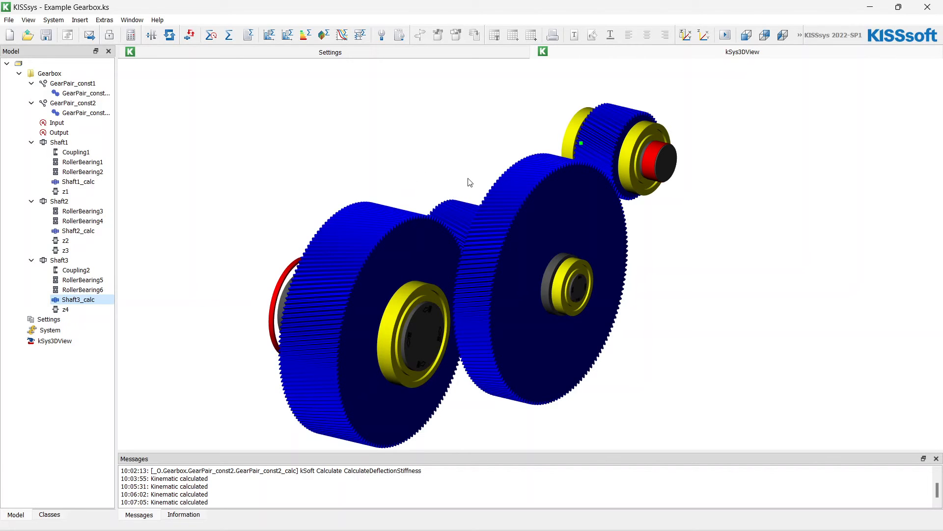
- Zoom into the gearbox 3D view showing the three shafts and bearings
{"action": "scroll", "scroll_direction": "up", "scroll_amount": 3}
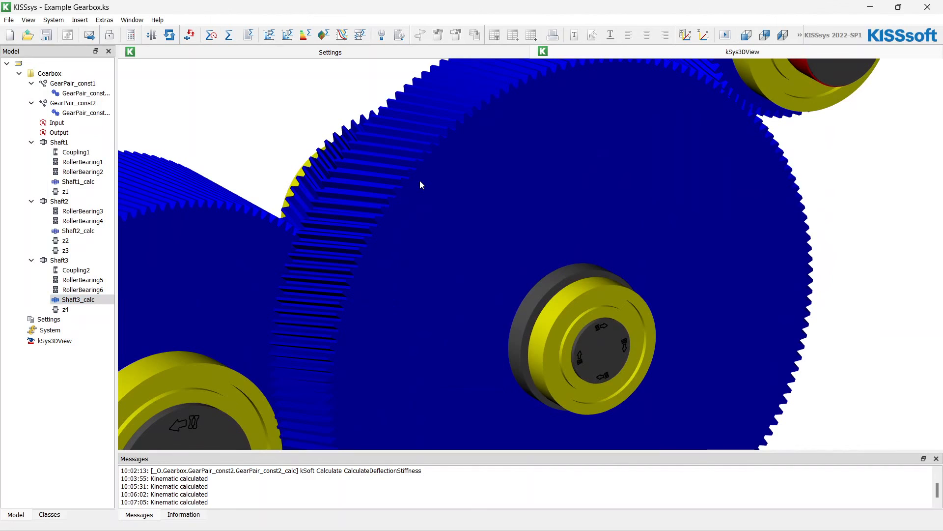